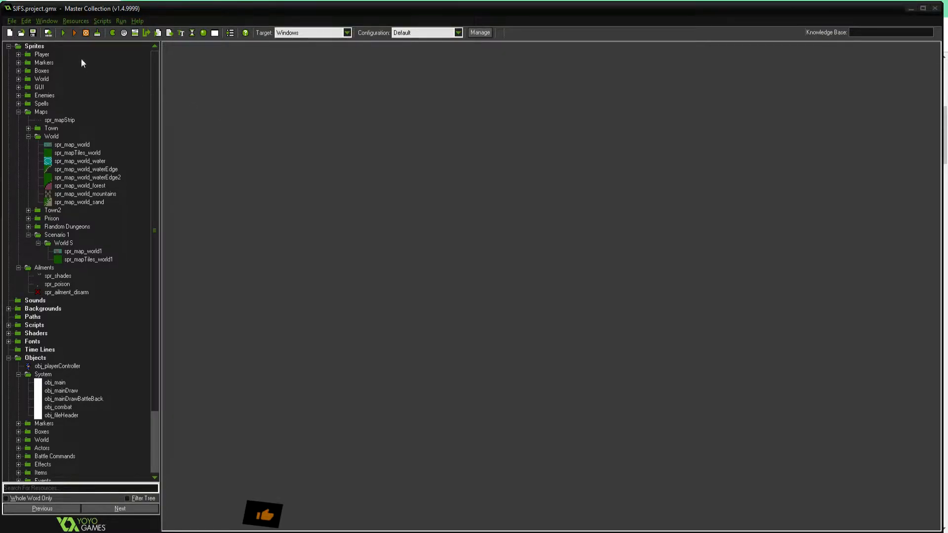
Compile and run the SIFS project with the green Run arrow.
left_click(74, 32)
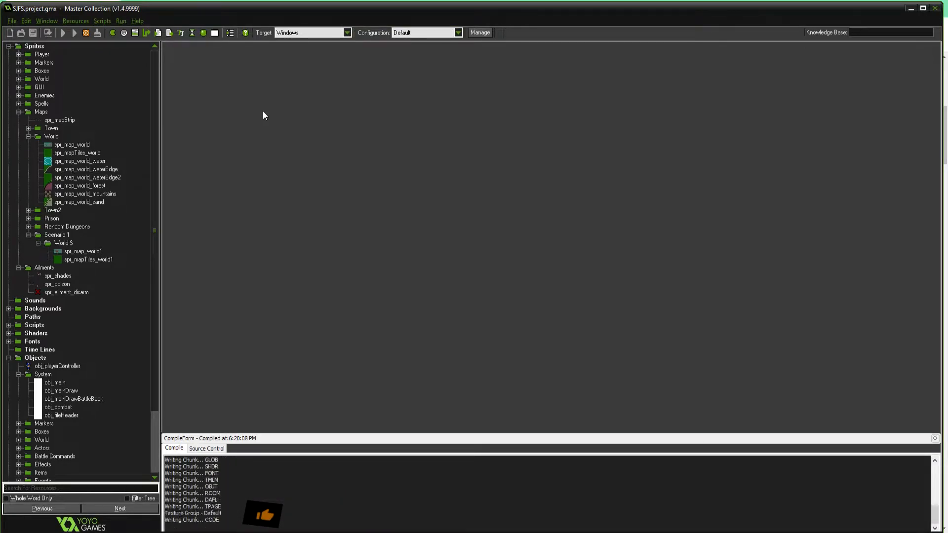
Open the game's Create Party screen and randomize all five heroes' classes.
left_click(62, 33)
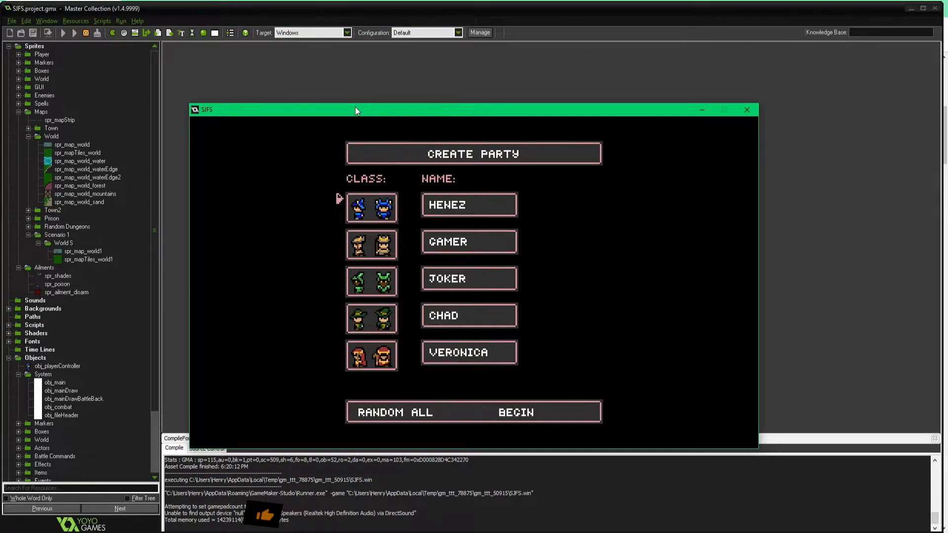
left_click(397, 412)
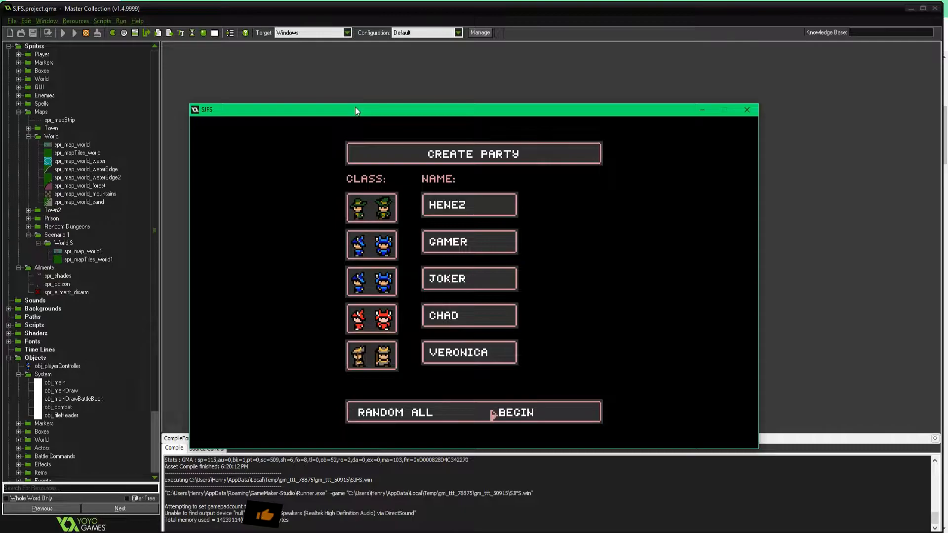
Begin the battle against four imps with the created party.
left_click(514, 412)
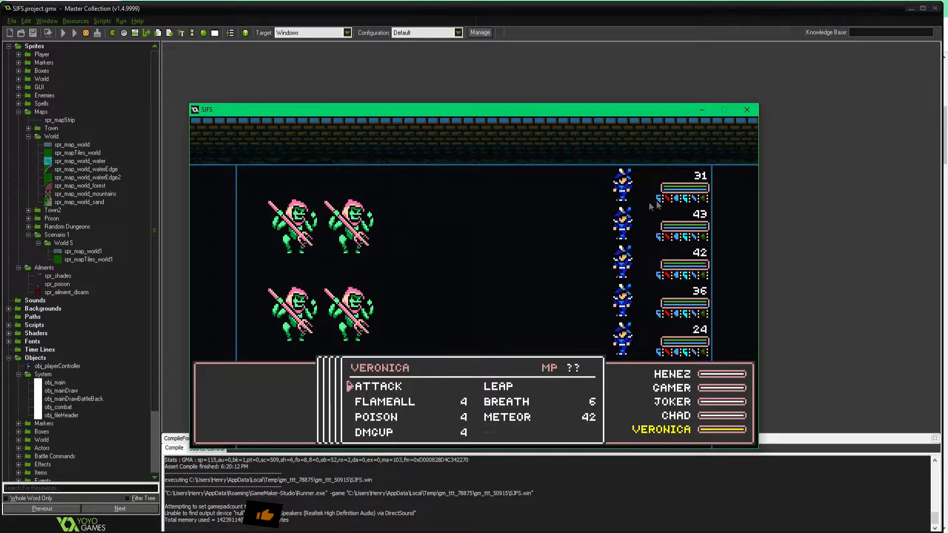
mouse_move(628, 100)
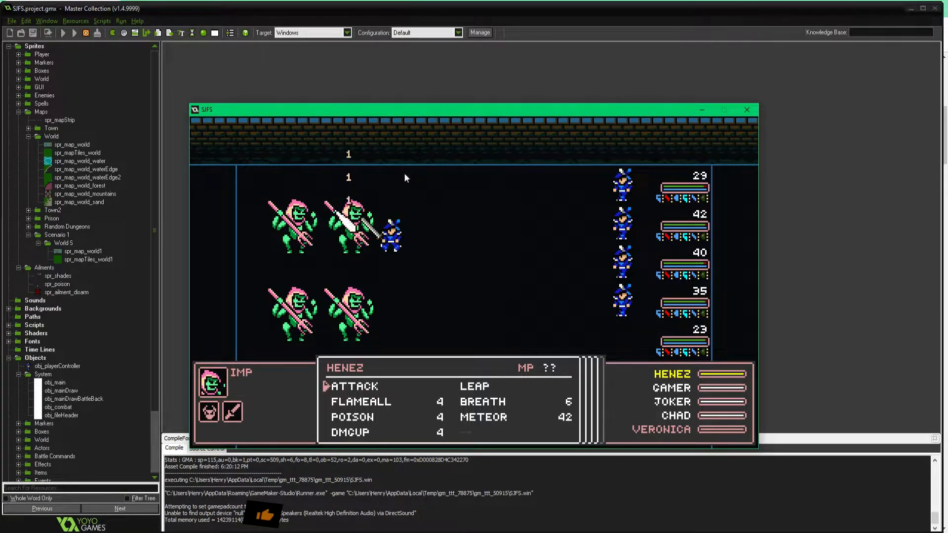
mouse_move(393, 115)
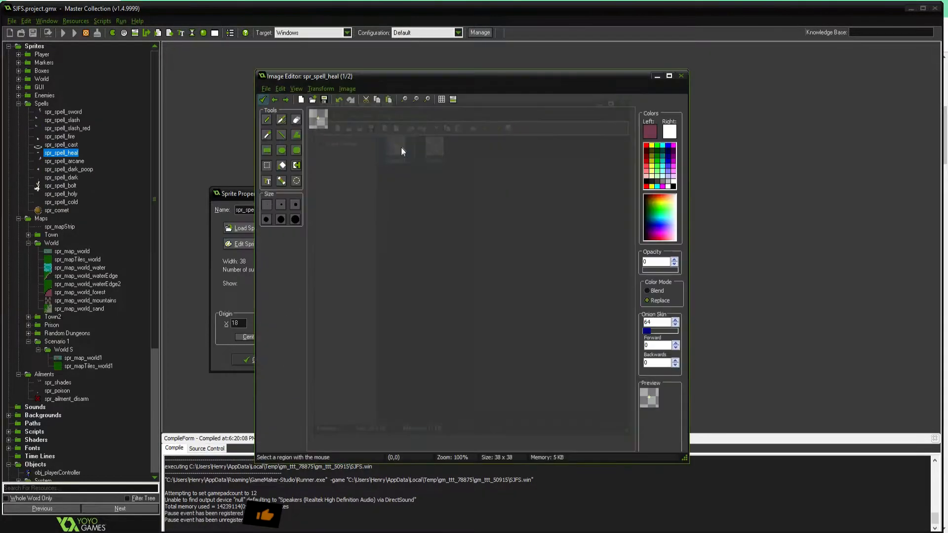
Close the spr_spell_heal Image Editor window.
left_click(285, 100)
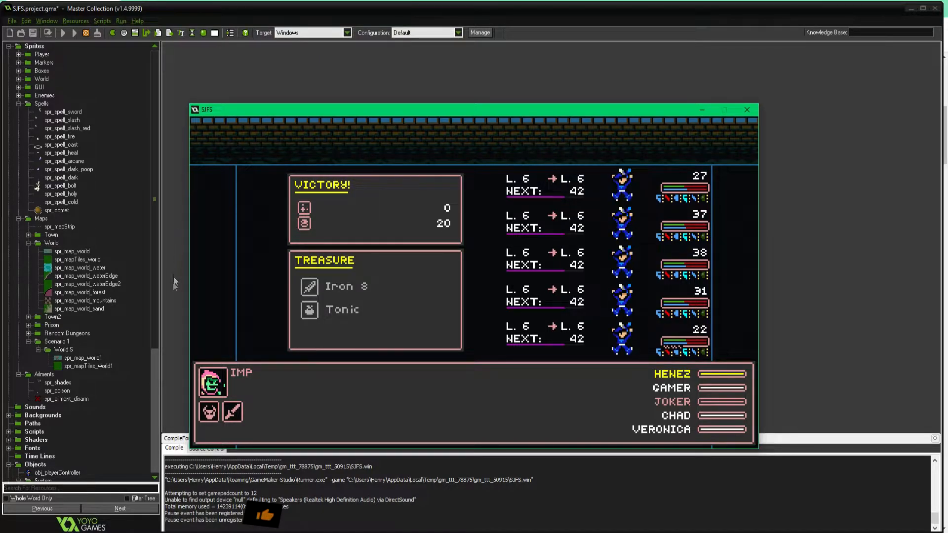
mouse_move(578, 129)
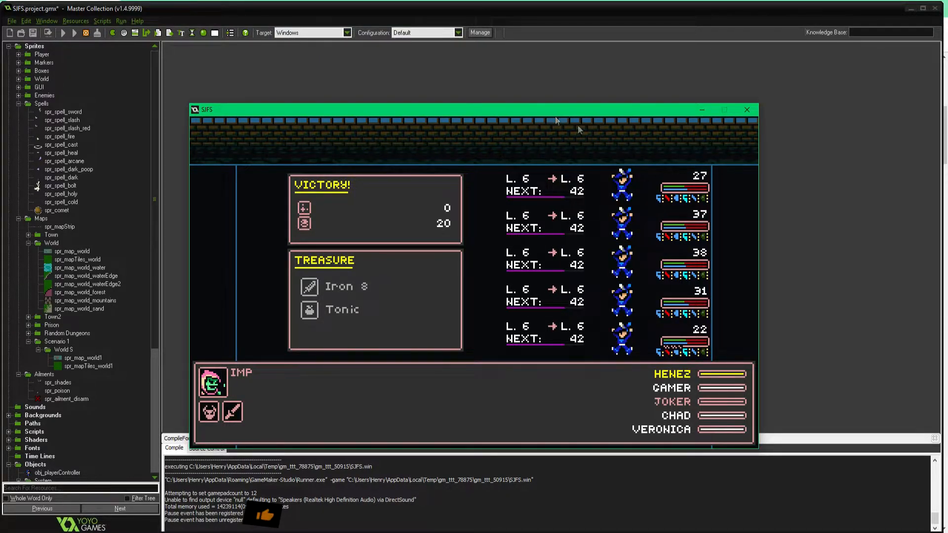
mouse_move(376, 81)
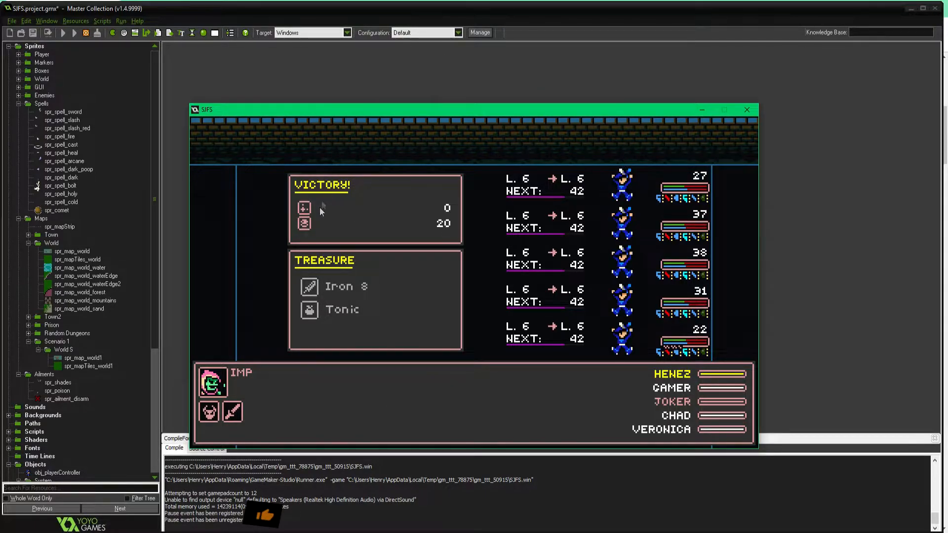
mouse_move(270, 76)
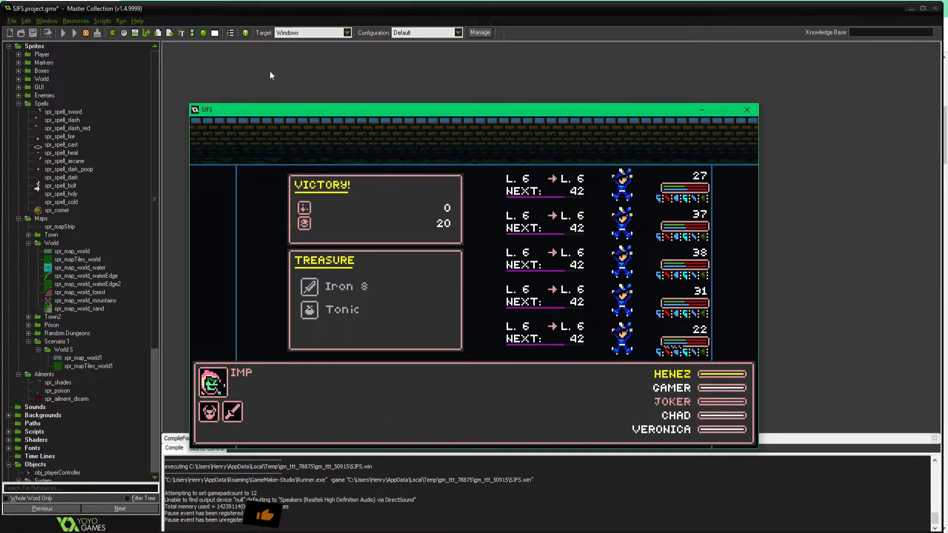
mouse_move(214, 148)
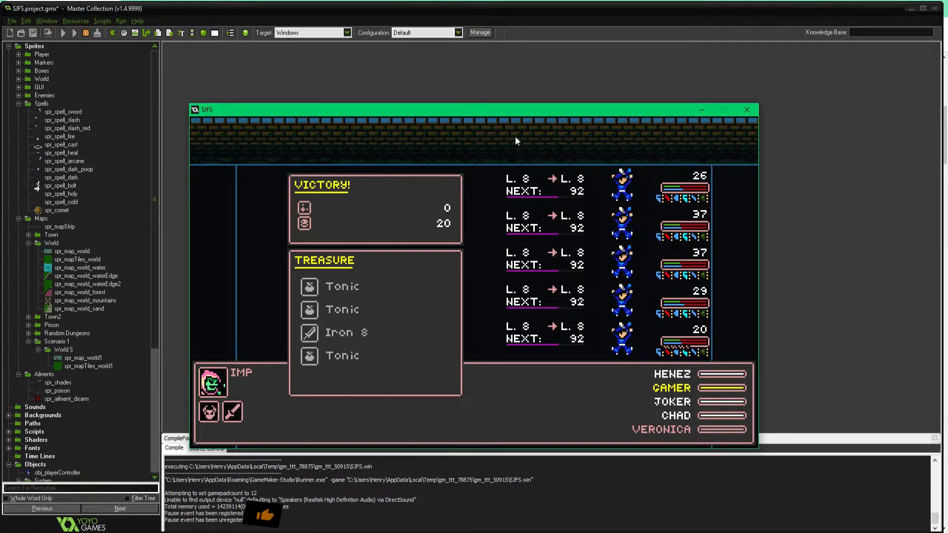
Close the SIFS game window after the level-8 victory.
left_click(746, 110)
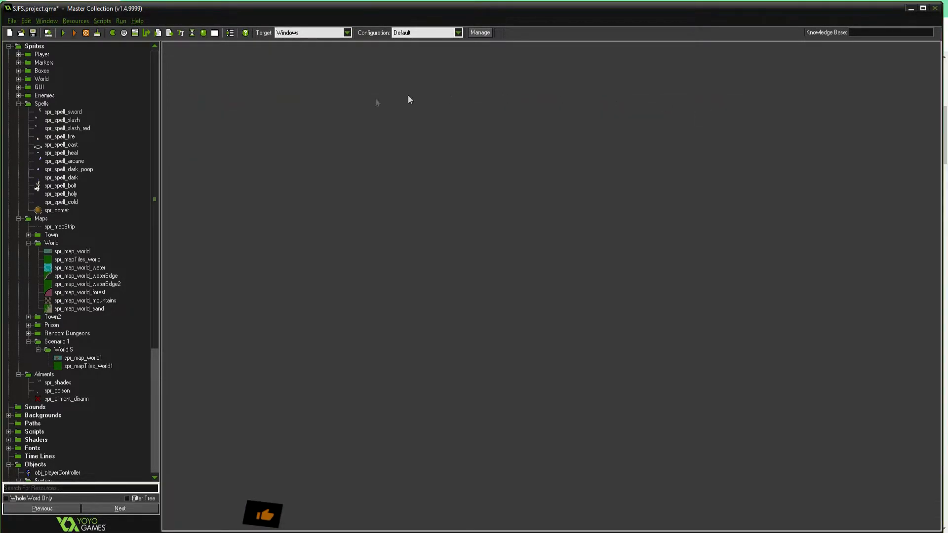
Collapse Sprites > Spells, expand Objects > Battle Commands, and open par_spell's properties.
left_click(19, 103)
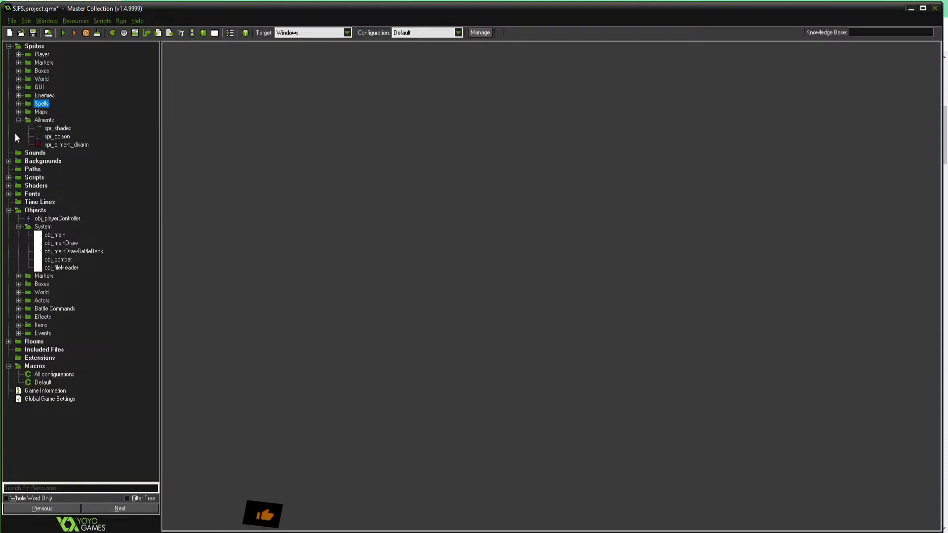
left_click(8, 210)
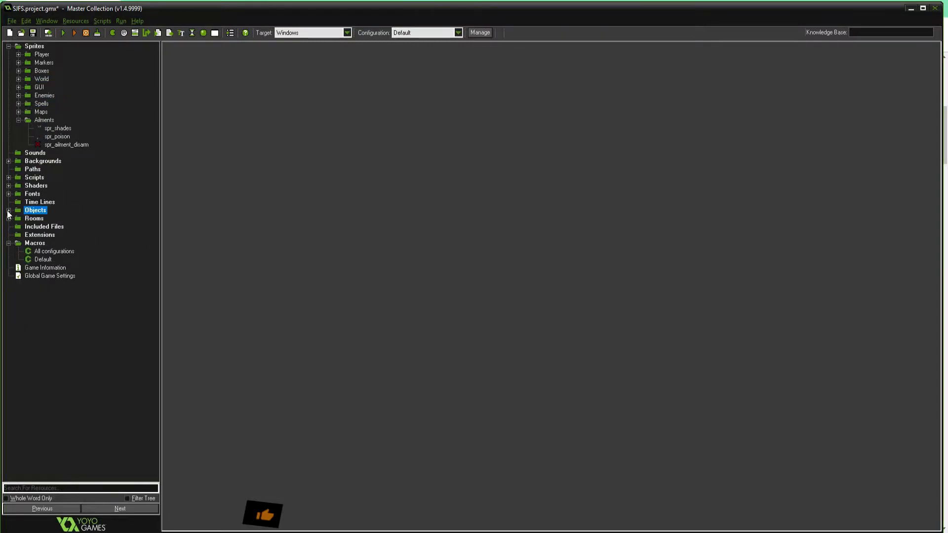
left_click(9, 210)
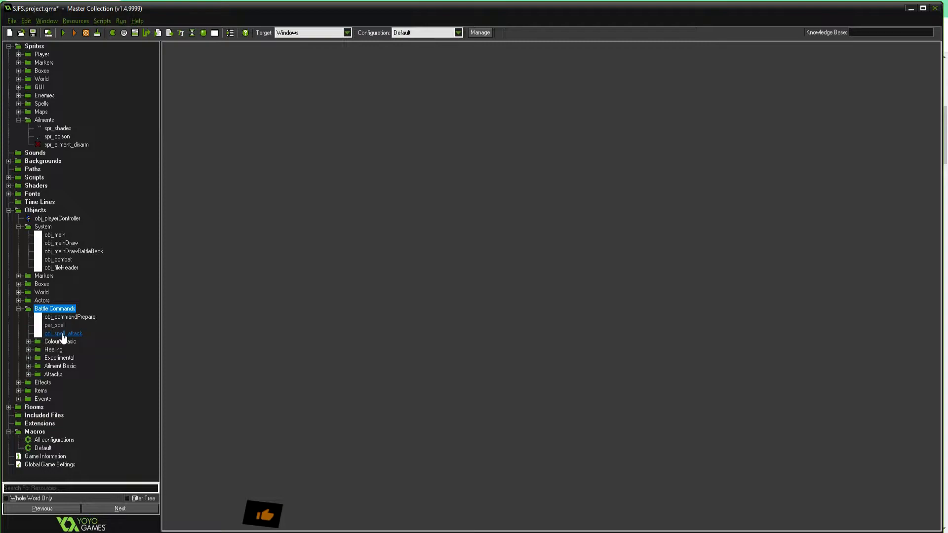
double_click(54, 325)
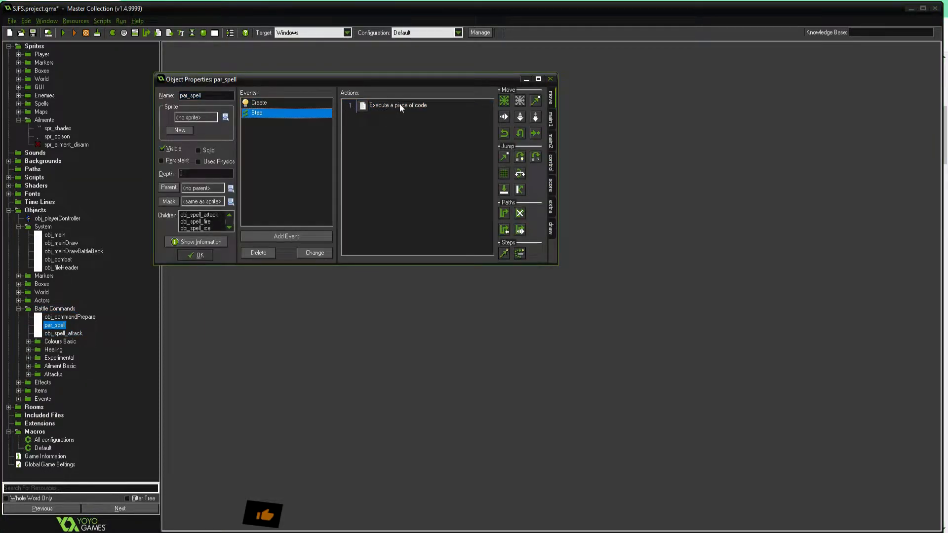
Open the Execute-a-piece-of-code action in par_spell's Step event.
double_click(398, 105)
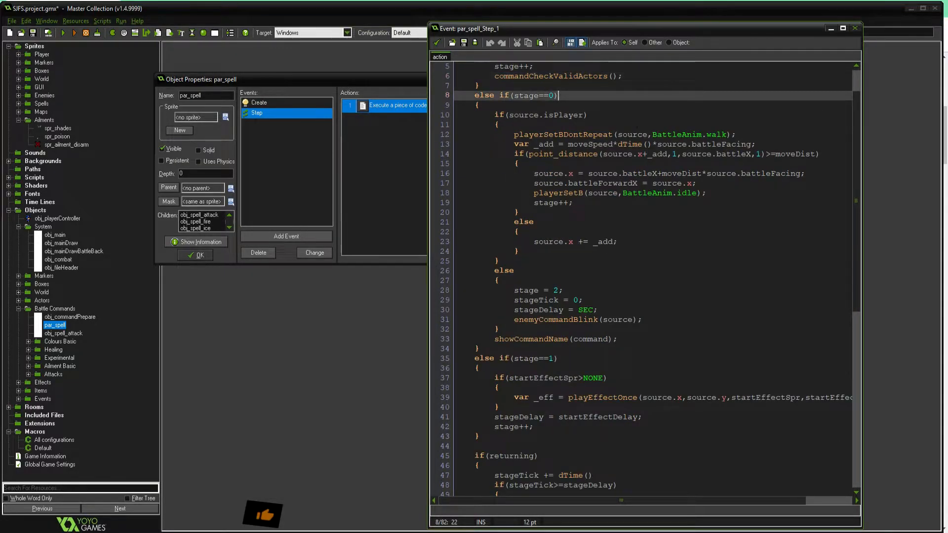
left_click(496, 124)
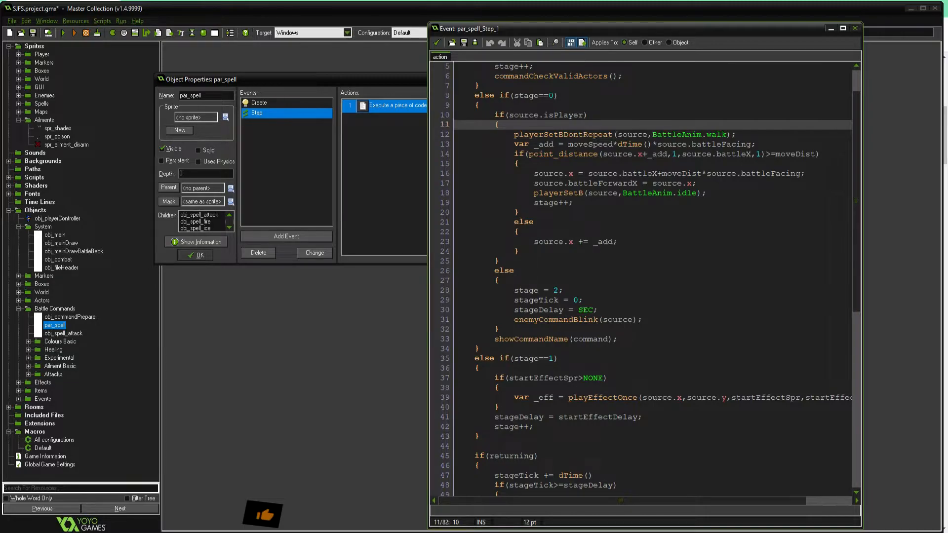
left_click(529, 339)
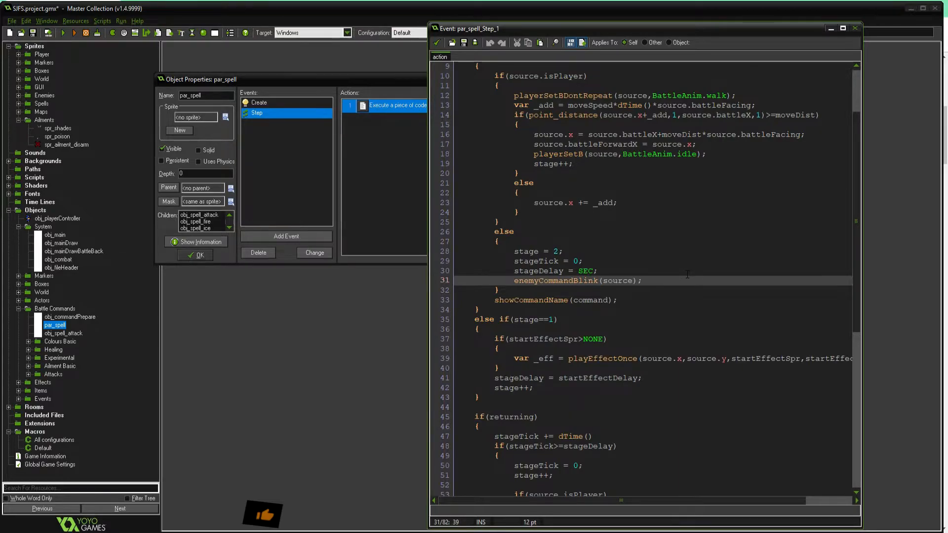
Read through the rest of par_spell's Step script, then open obj_spell_attack.
scroll("down", 3)
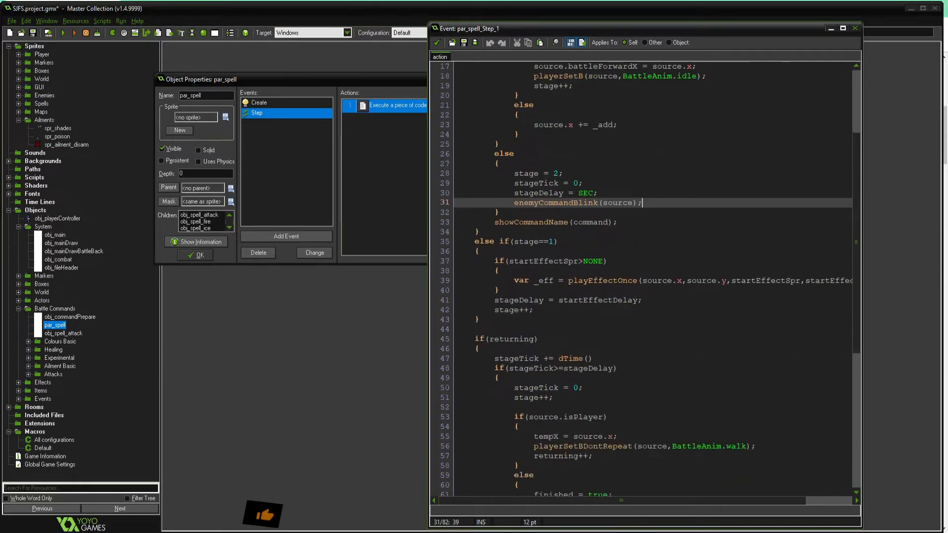
scroll("down", 3)
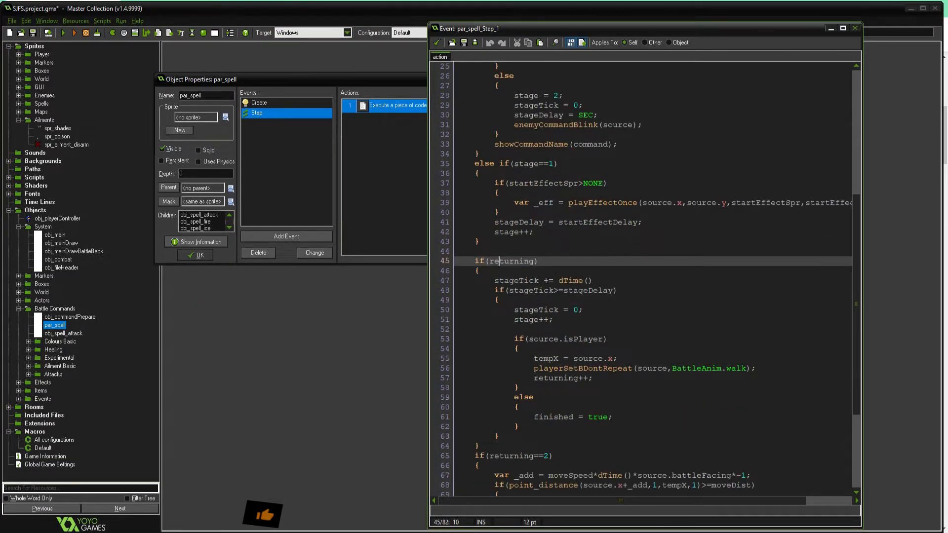
scroll("down", 3)
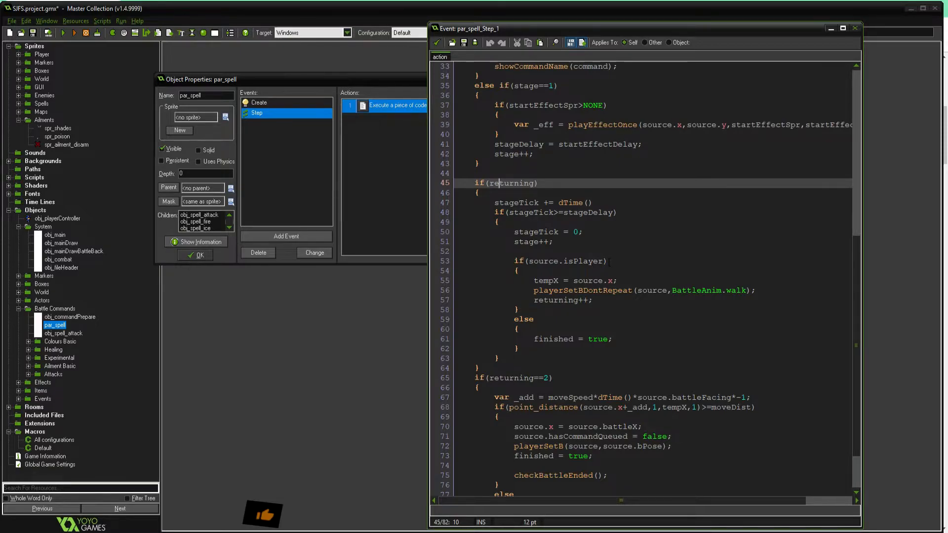
scroll("down", 3)
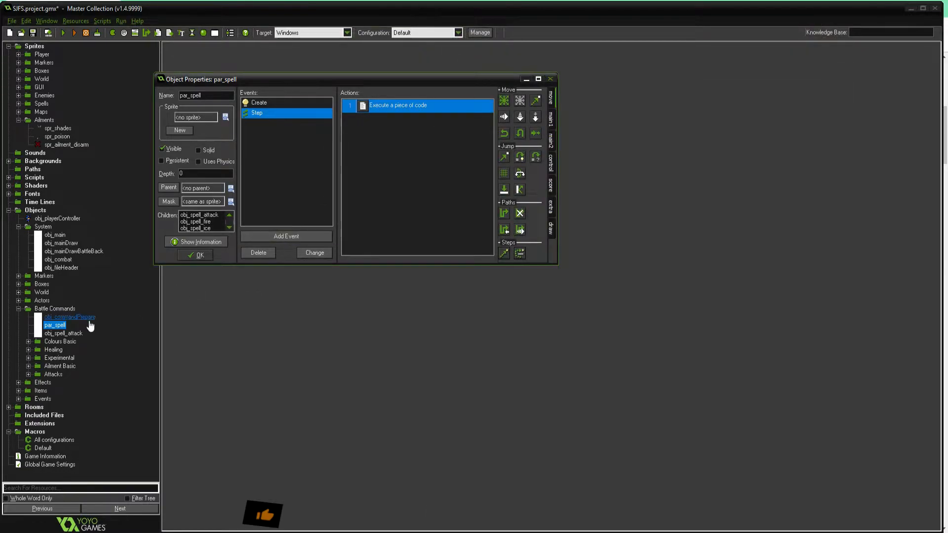
double_click(63, 334)
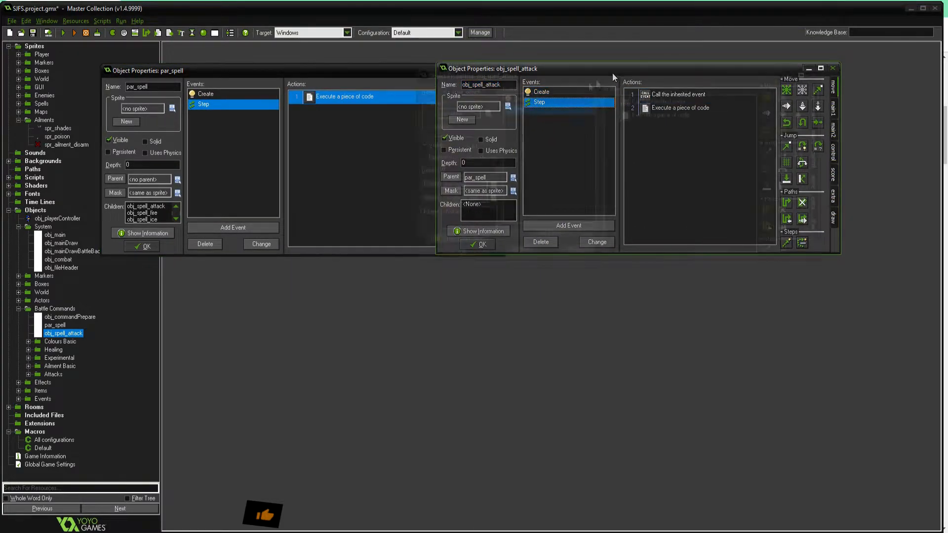
Open obj_spell_attack's Step code and briefly view the spr_spell_slash sprite.
double_click(680, 107)
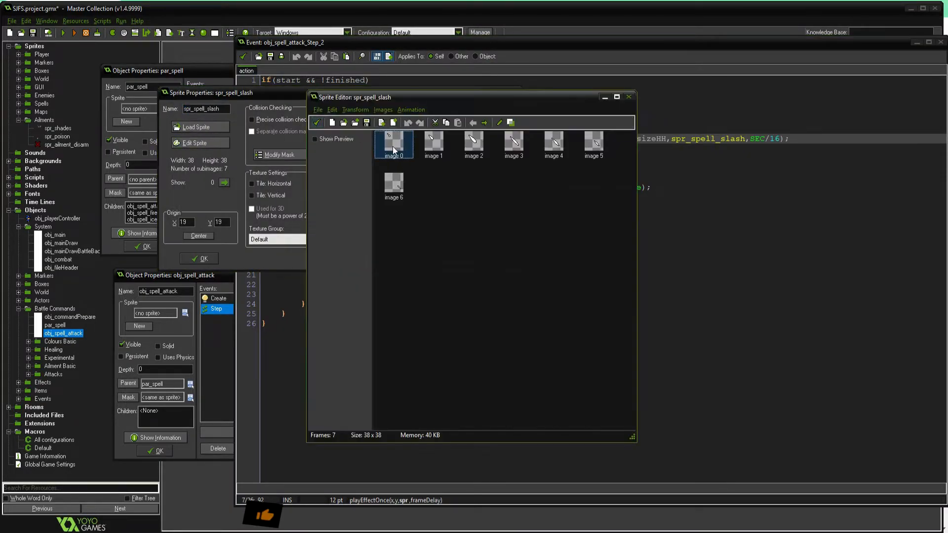
double_click(393, 146)
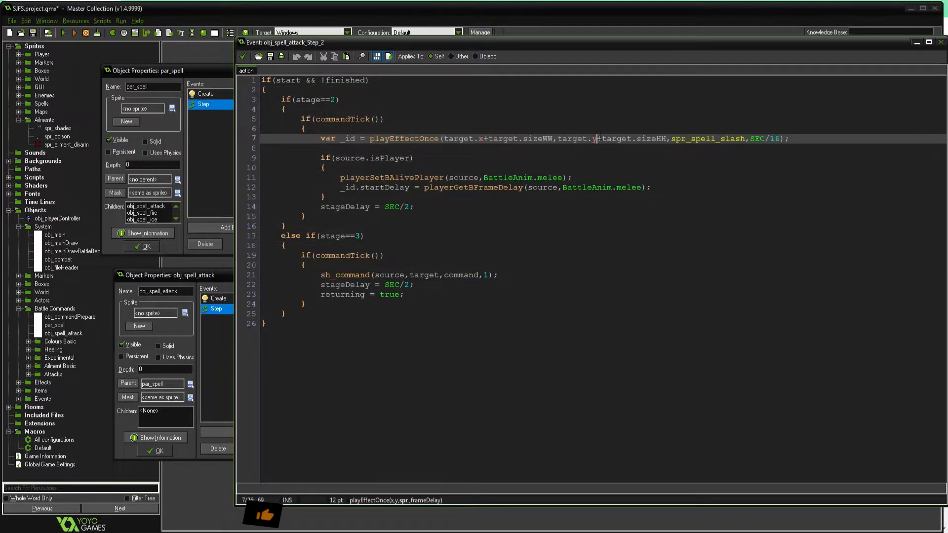
Mark the effect spawn, melee animation and stage 3 delay lines, then close the code.
left_click(392, 158)
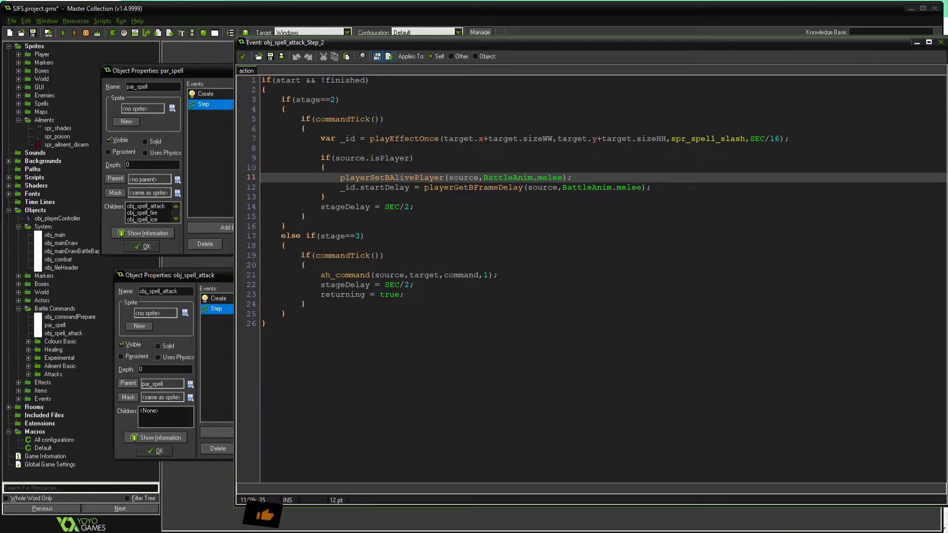
left_click(391, 285)
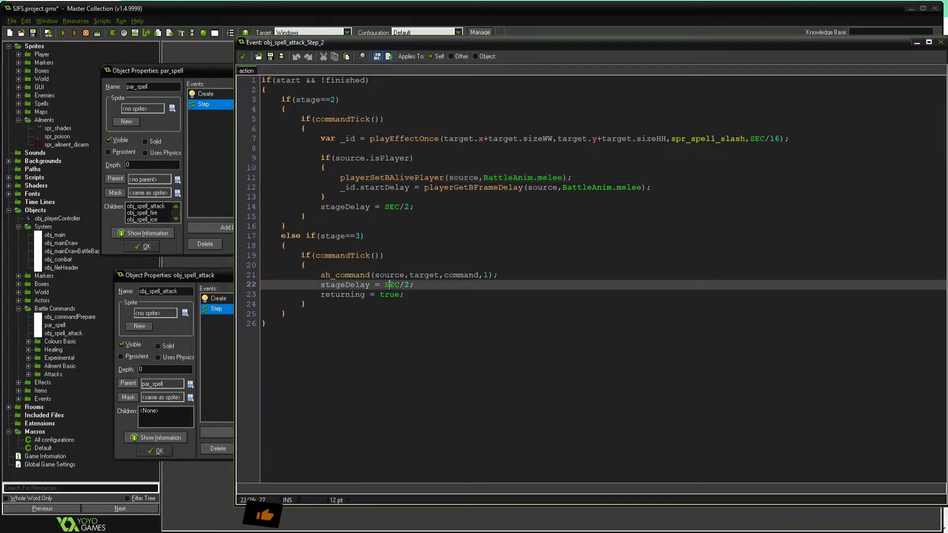
left_click(430, 285)
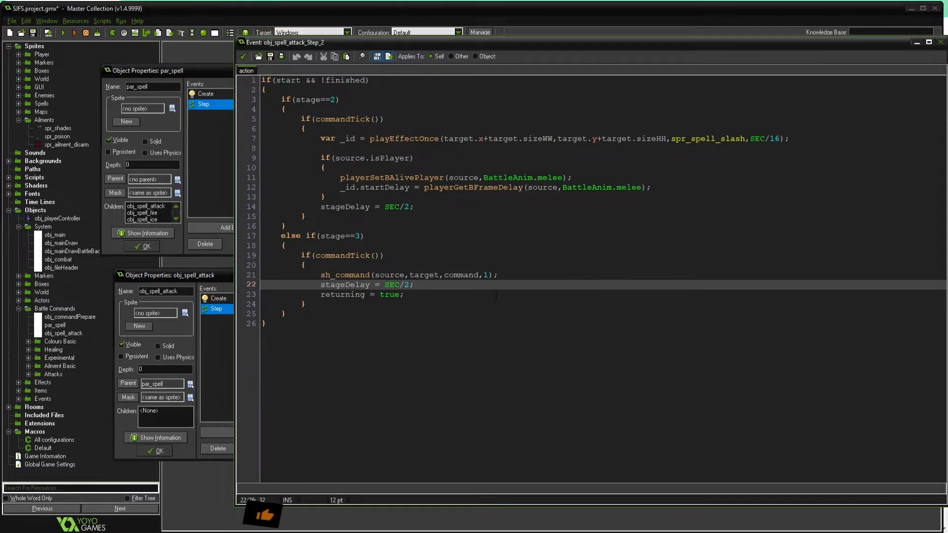
left_click(343, 275)
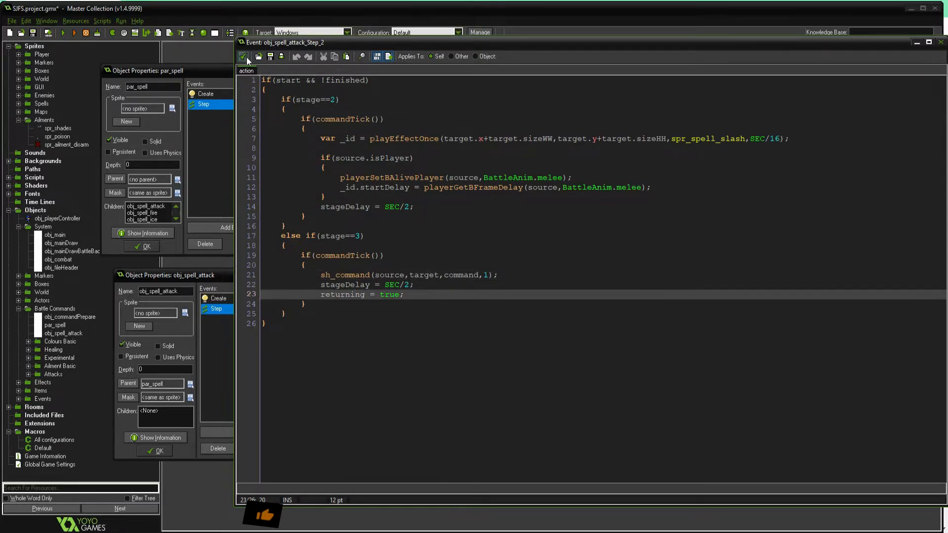
left_click(243, 56)
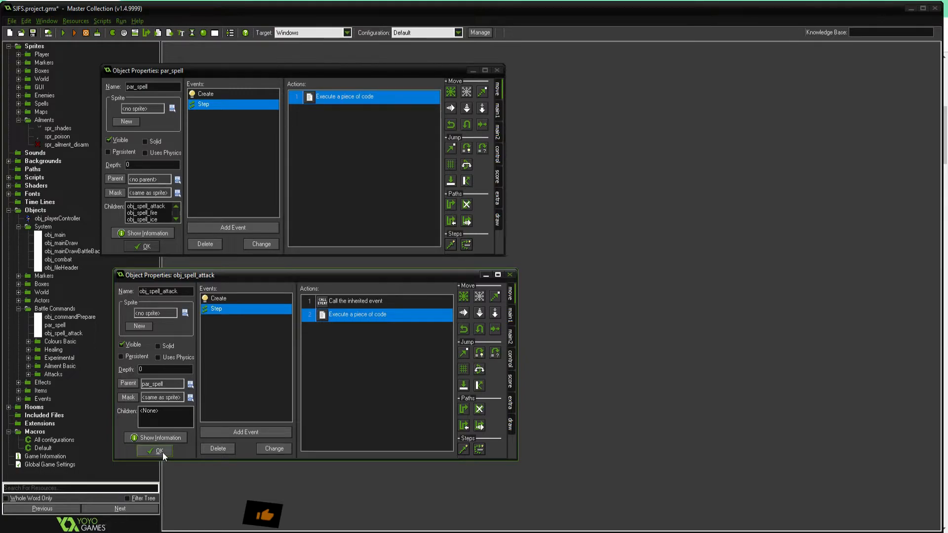
Close the obj_spell_attack and par_spell properties and open obj_spell_meteor's Step code.
left_click(154, 451)
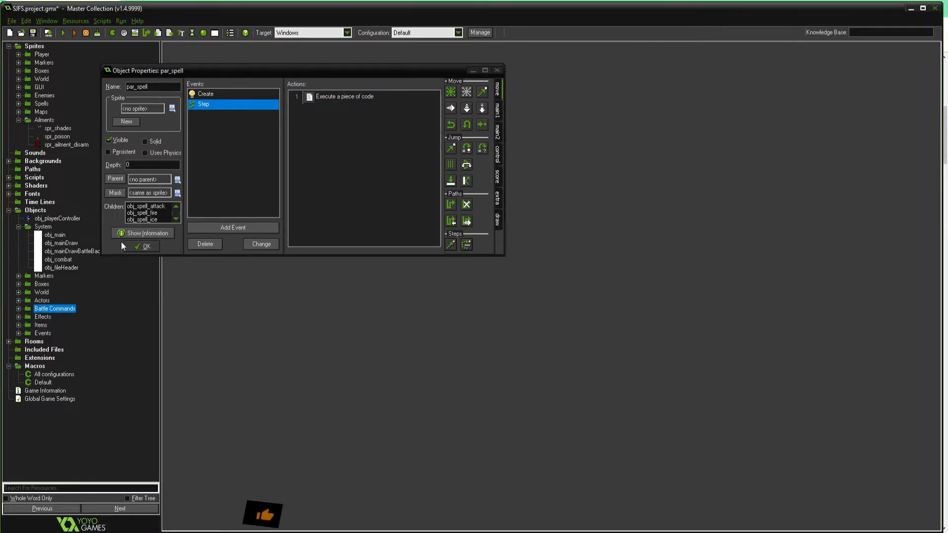
left_click(145, 246)
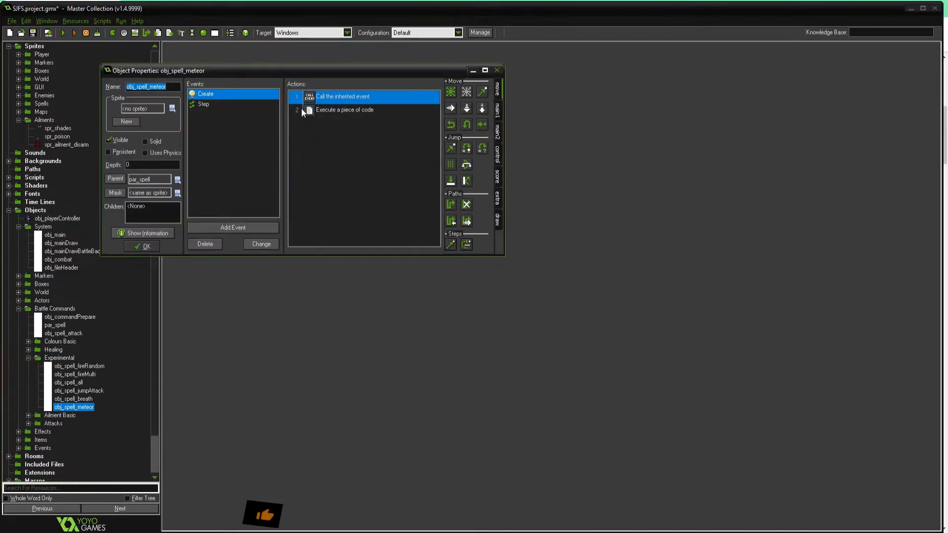
double_click(342, 110)
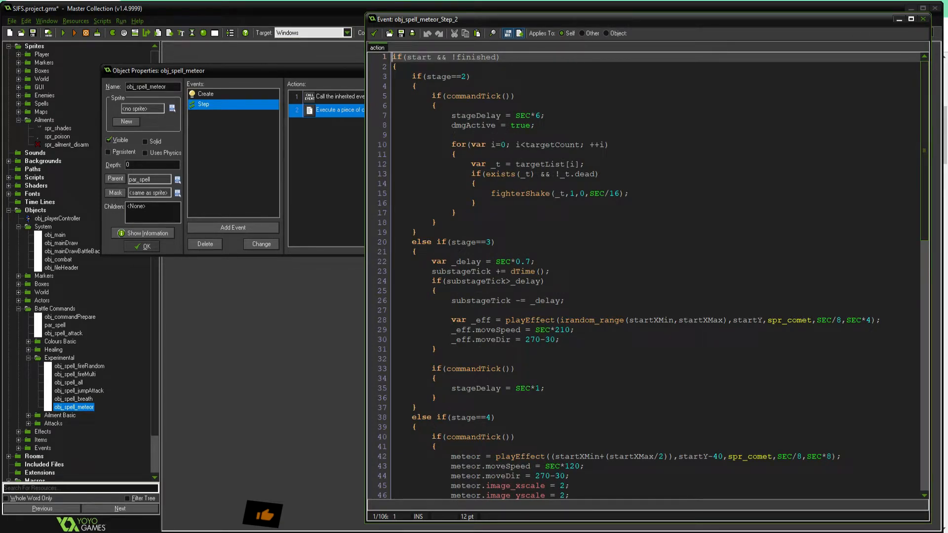
left_click(515, 194)
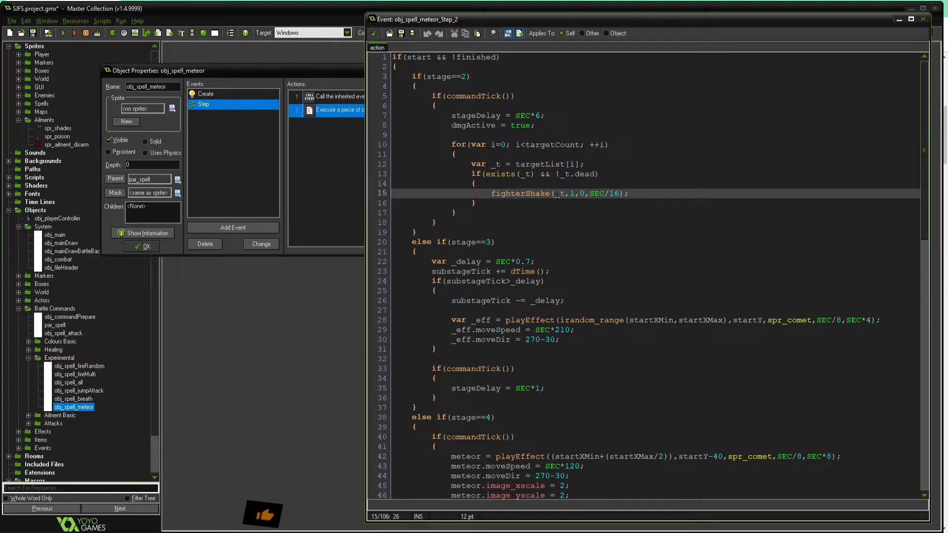
scroll("down", 3)
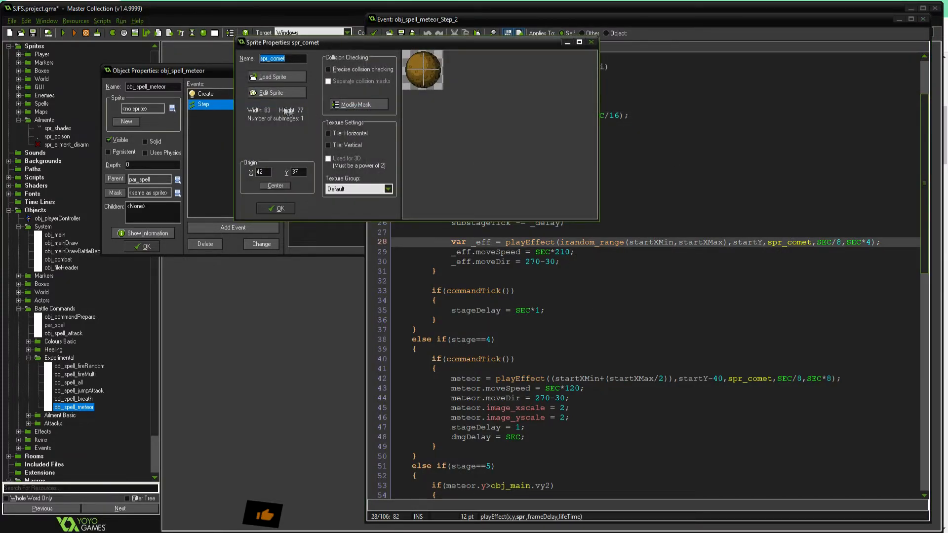
View the spr_comet image in the image editor, then close it.
left_click(270, 92)
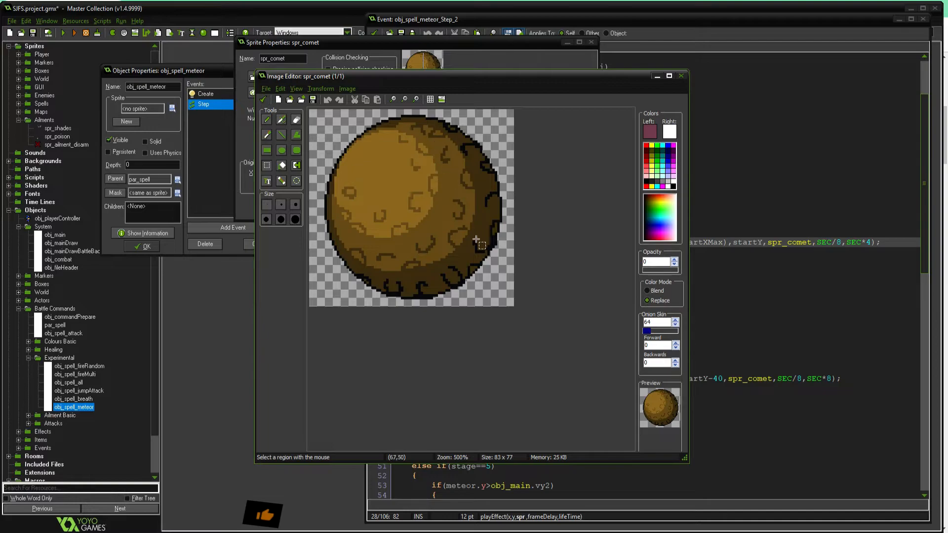
mouse_move(426, 212)
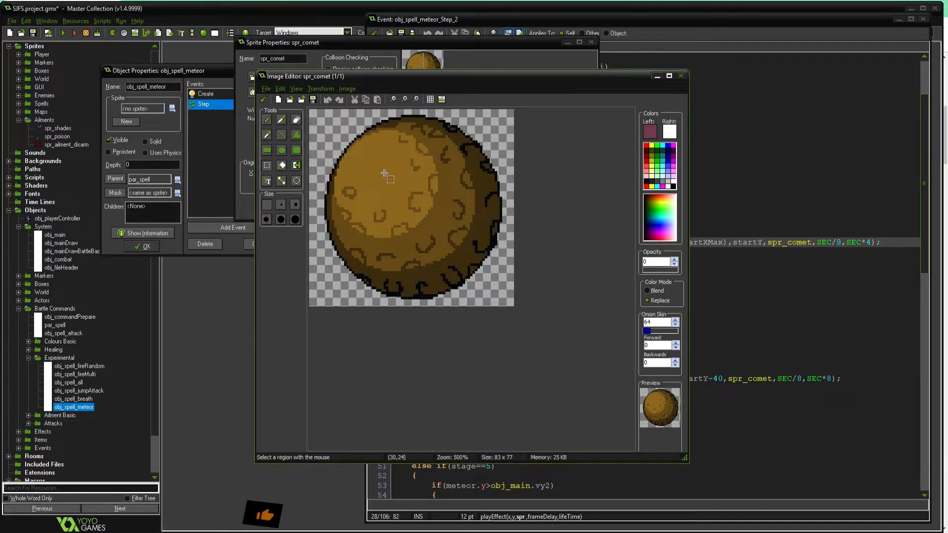
mouse_move(371, 264)
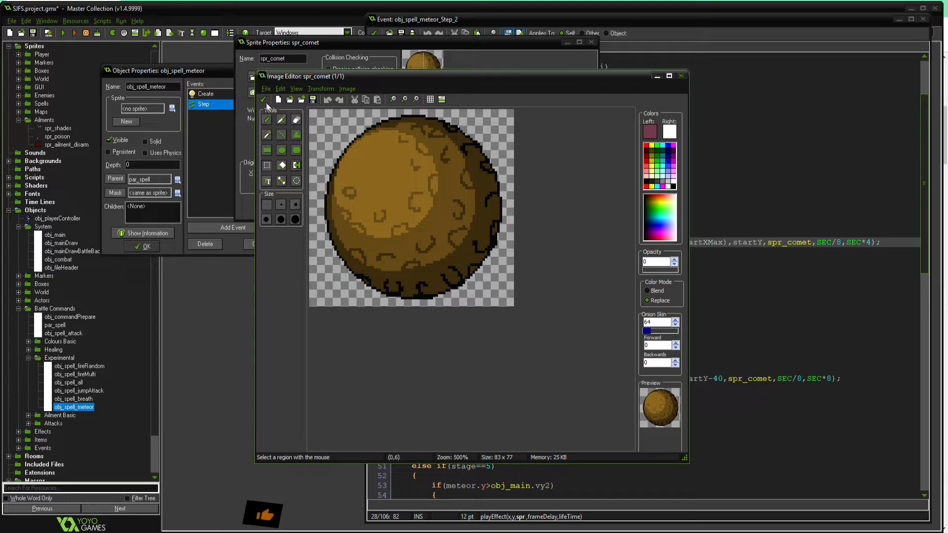
left_click(682, 75)
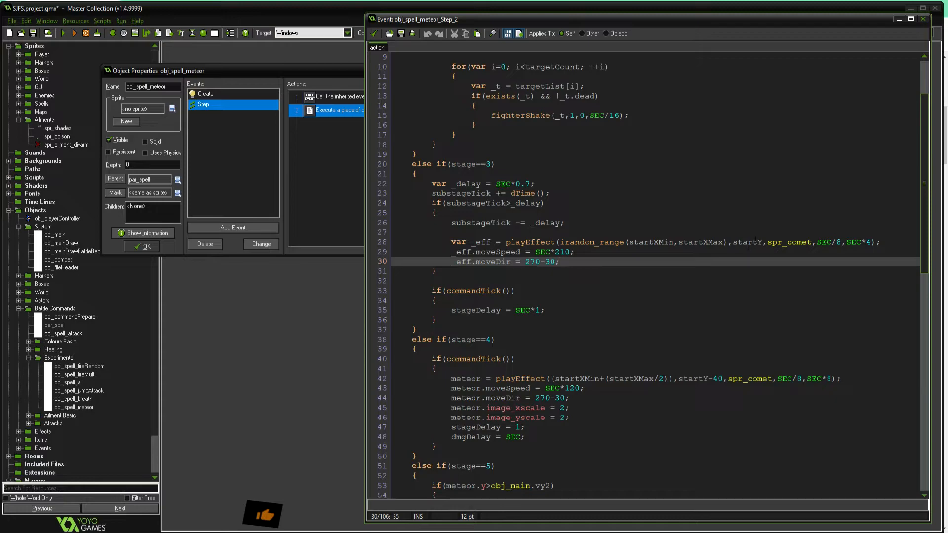
Read the meteor Step code's damage call, stage 4 damage delay and stage 5 height check.
scroll("down", 3)
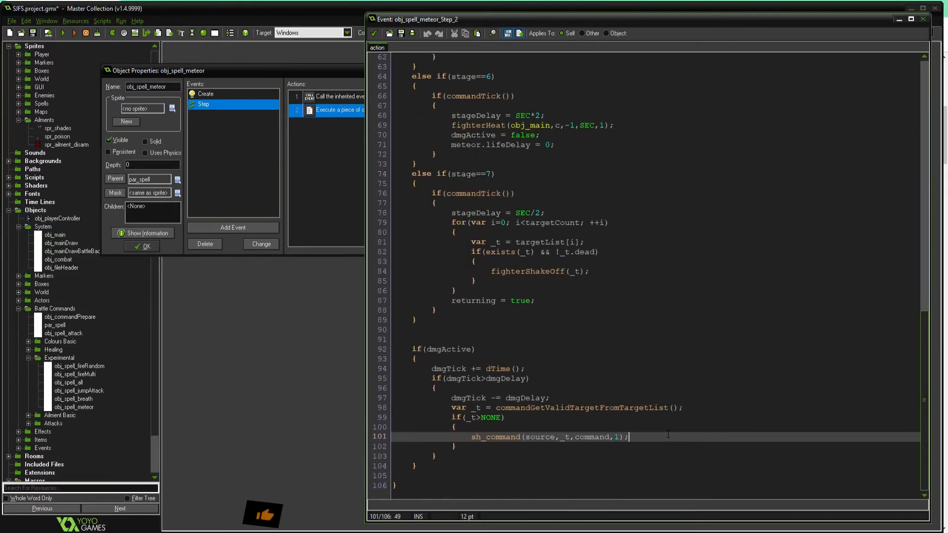
double_click(506, 378)
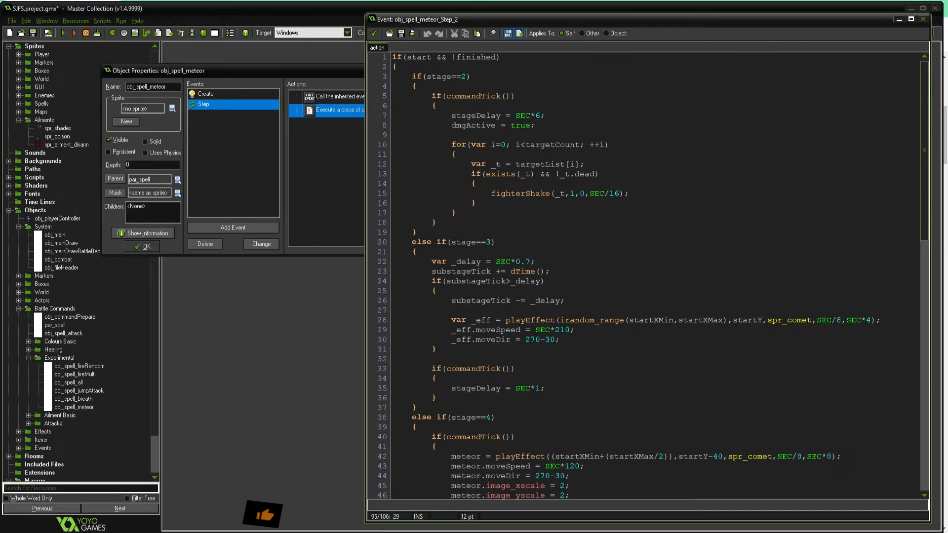
scroll("down", 3)
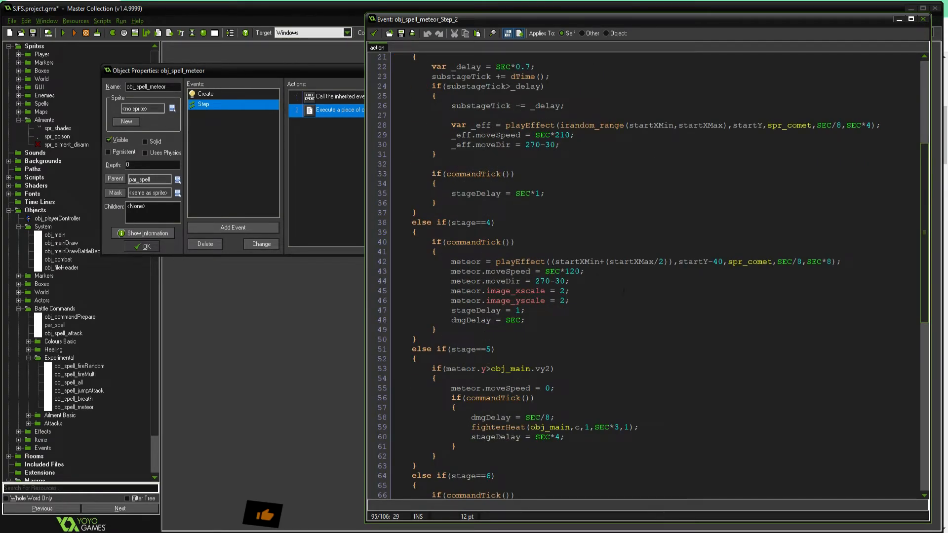
scroll("down", 3)
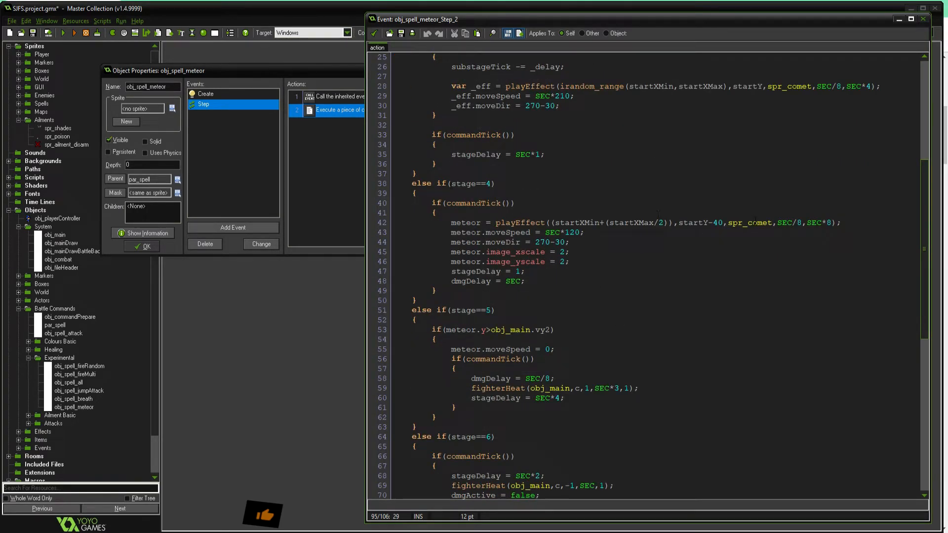
left_click(754, 222)
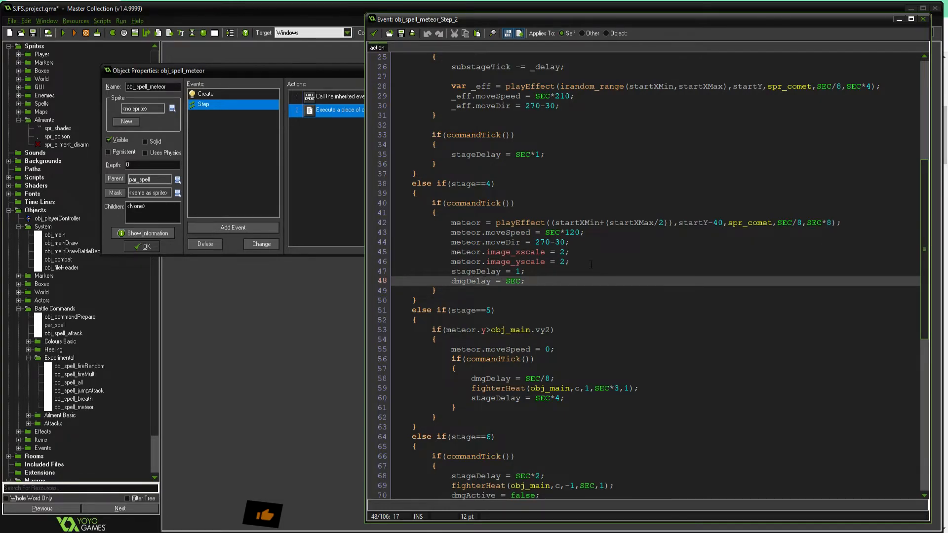
scroll("down", 3)
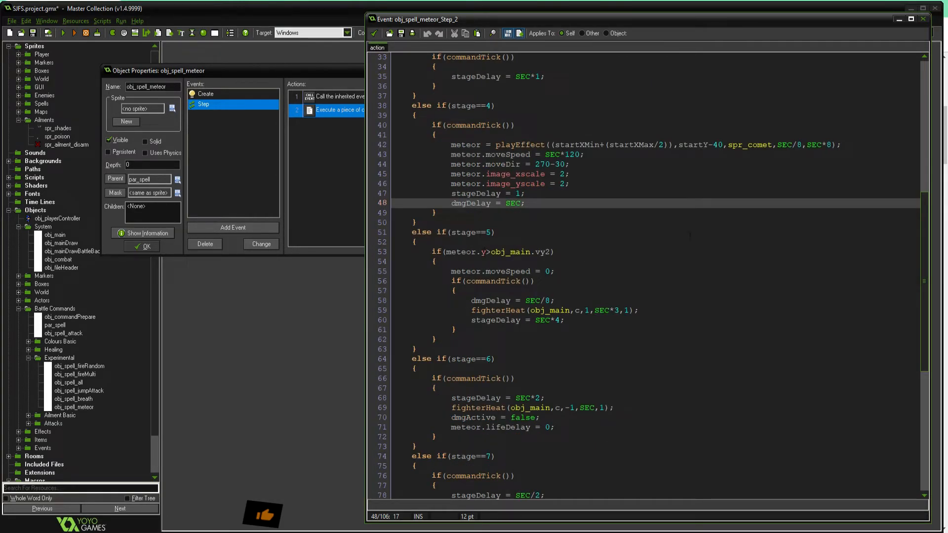
left_click(471, 252)
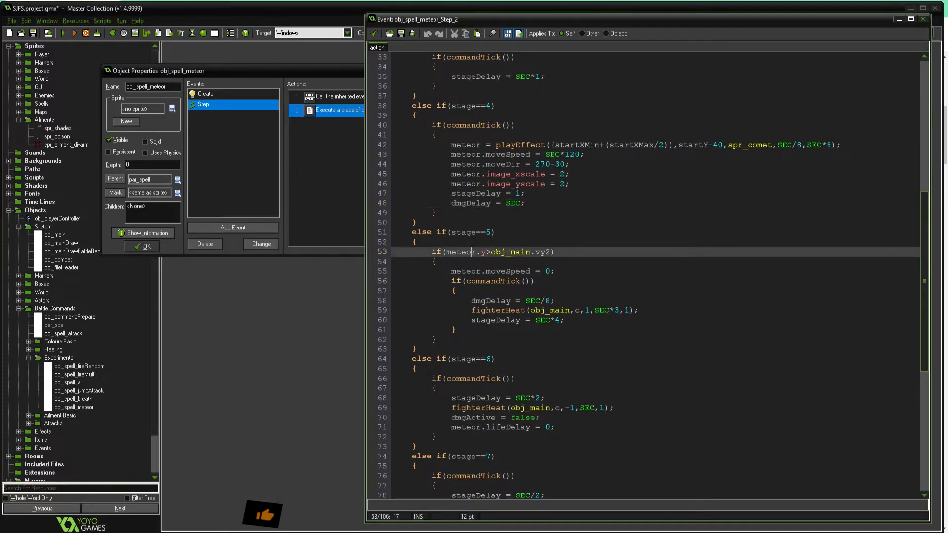
double_click(464, 252)
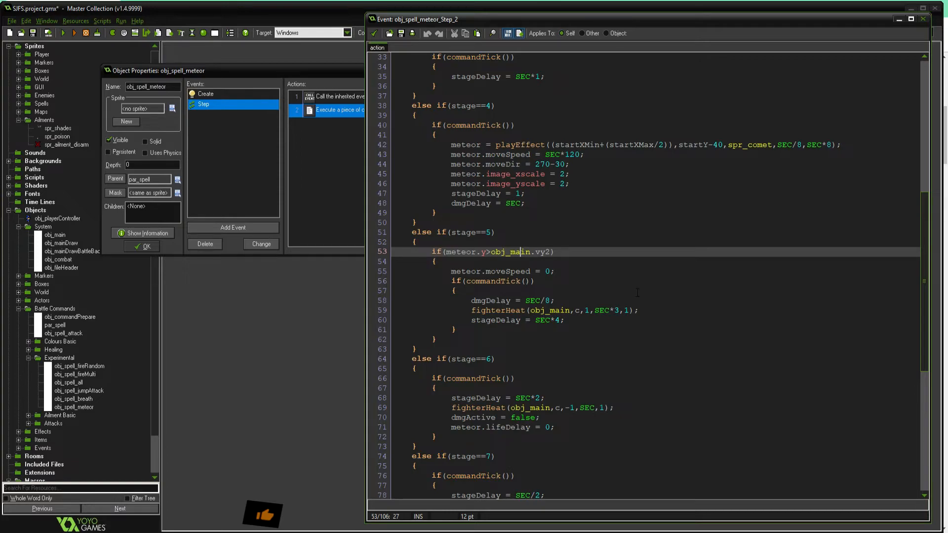
Inspect the fighterHeat call, read to the end, and close the code editor.
scroll("down", 3)
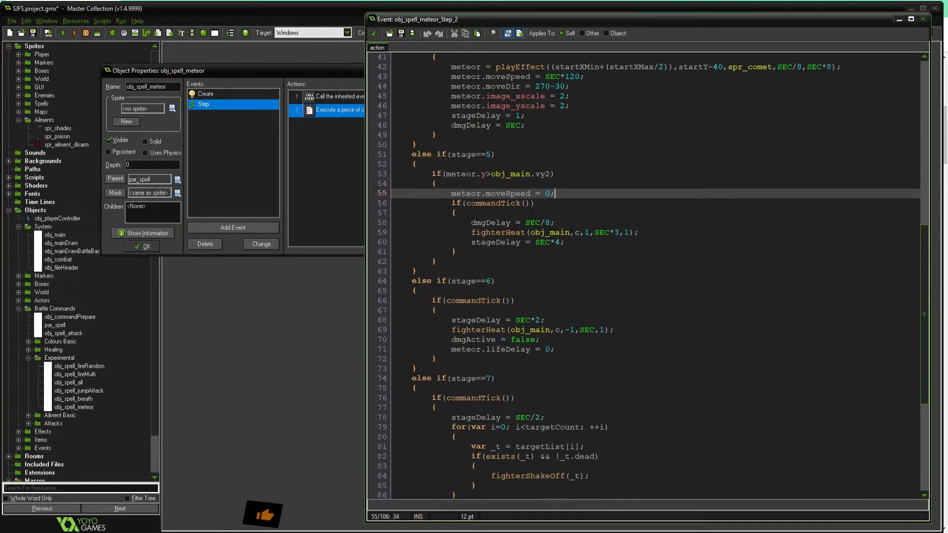
double_click(498, 232)
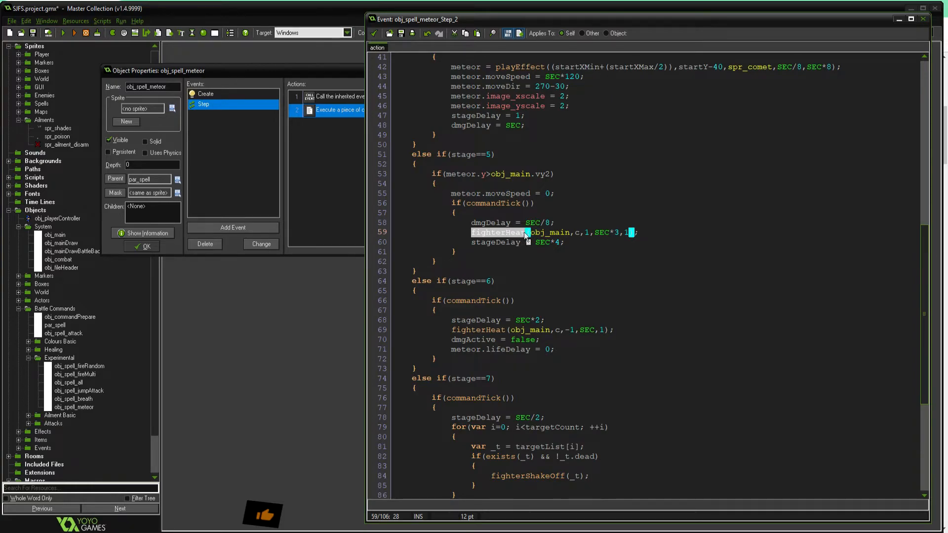
left_click(526, 232)
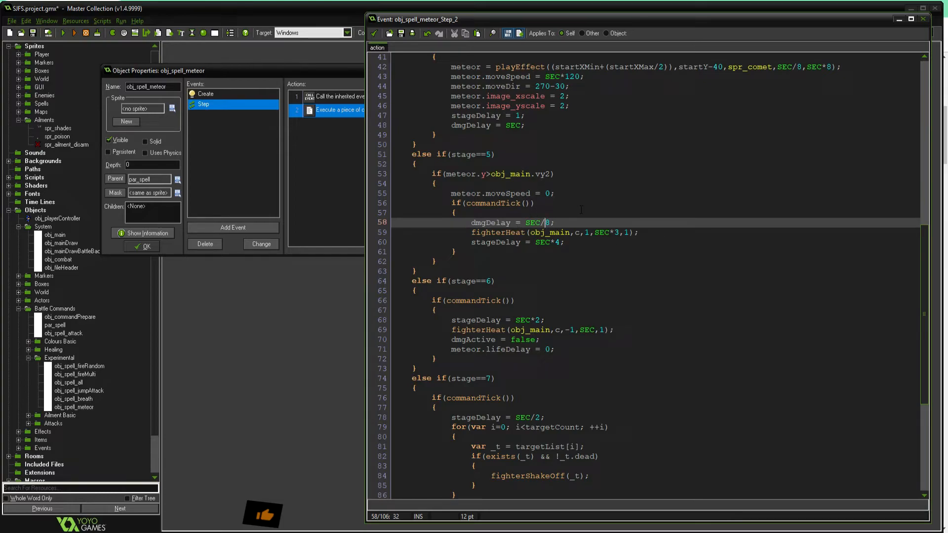
scroll("down", 3)
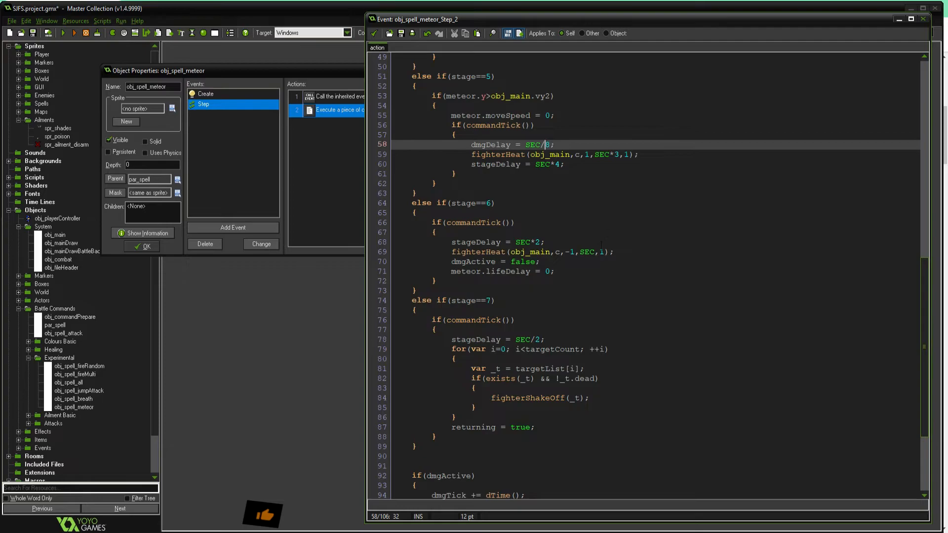
scroll("down", 3)
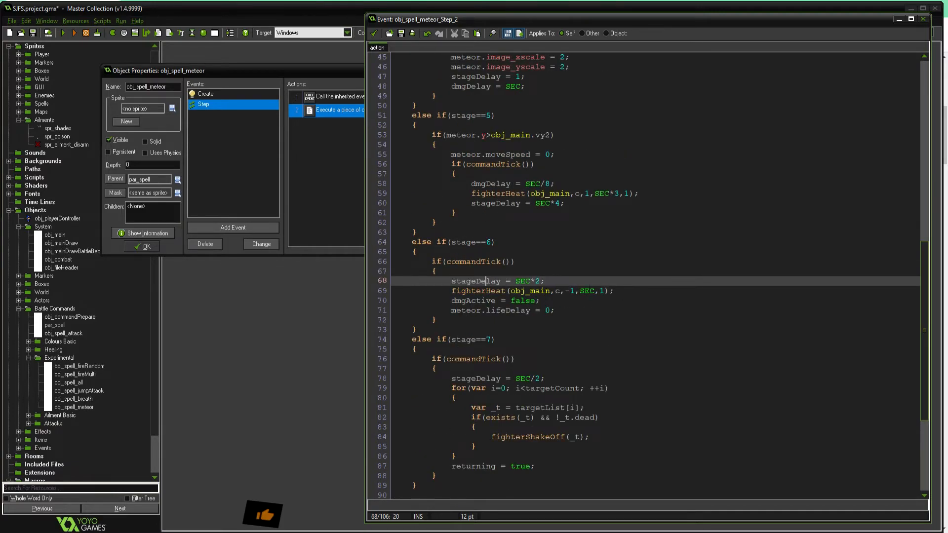
scroll("down", 3)
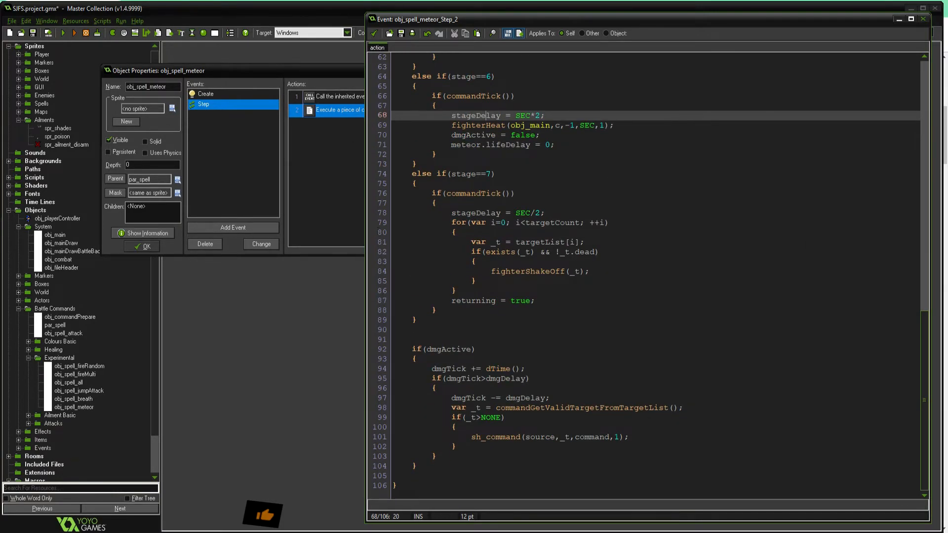
left_click(480, 301)
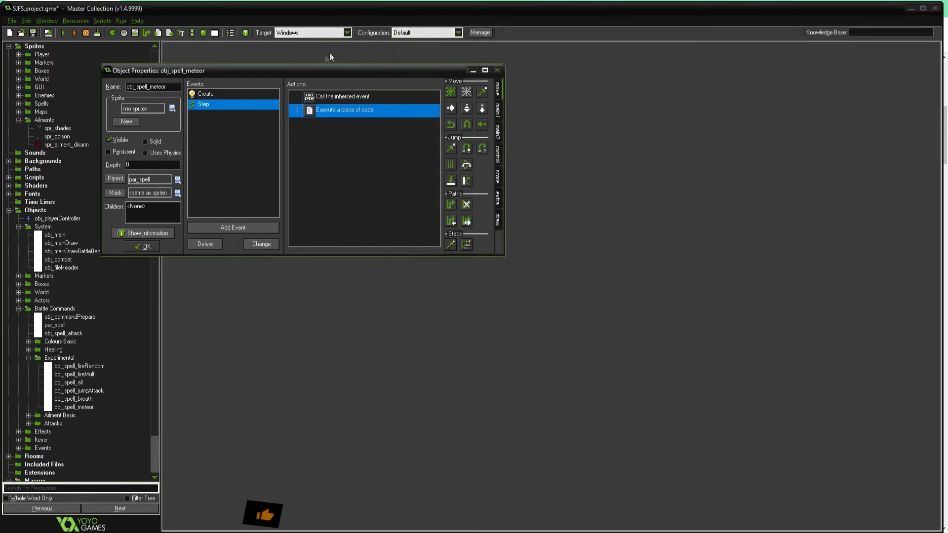
mouse_move(205, 271)
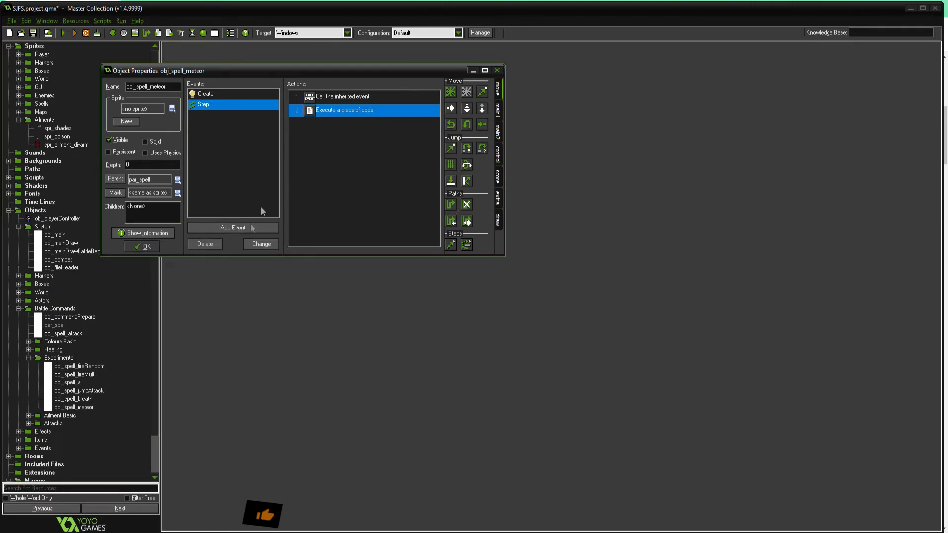
mouse_move(526, 213)
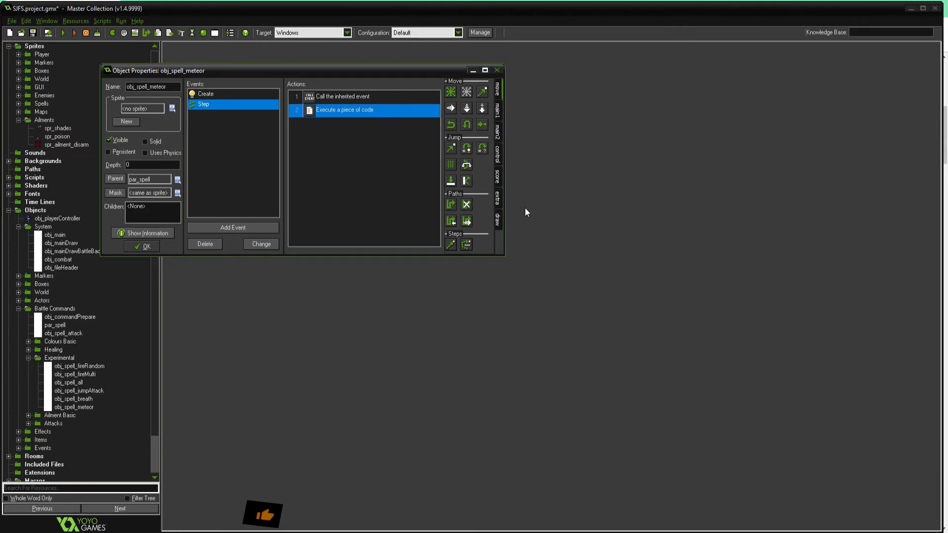
mouse_move(664, 245)
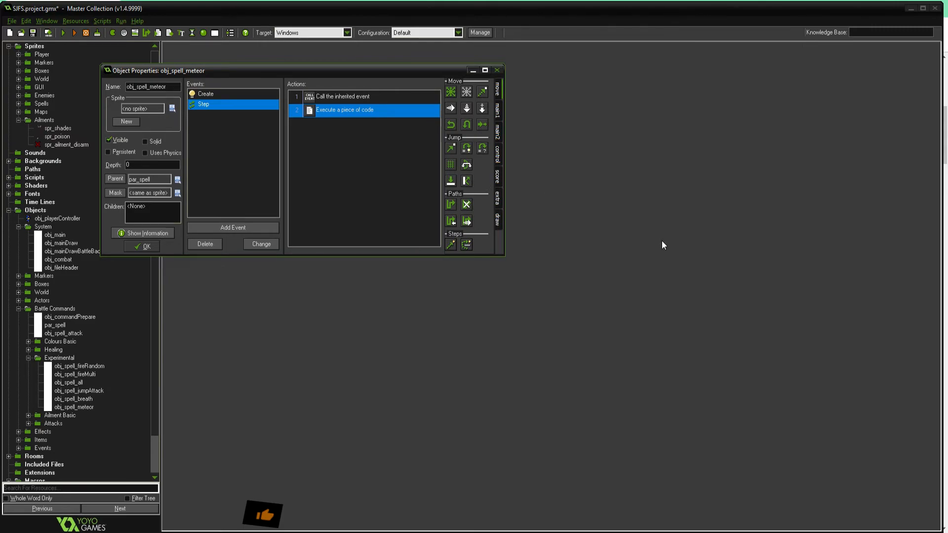
mouse_move(411, 315)
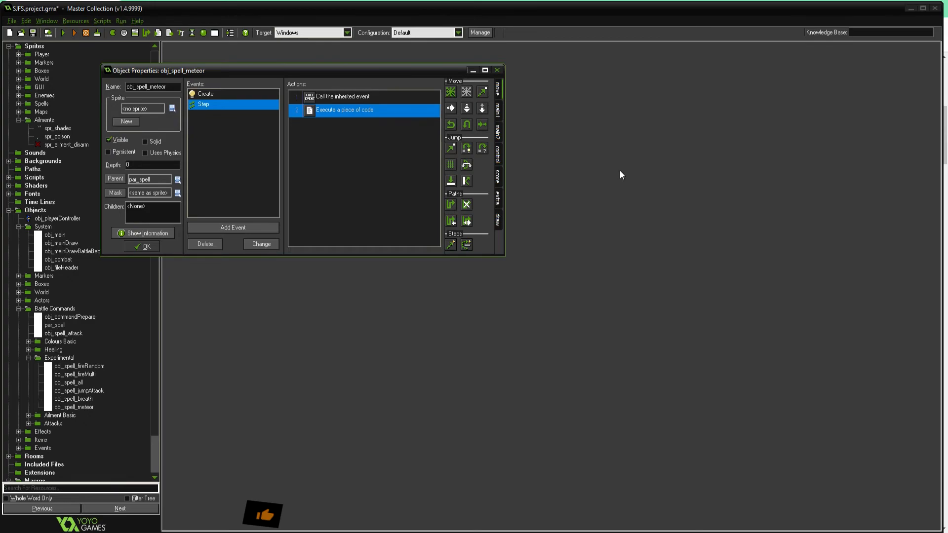
mouse_move(529, 340)
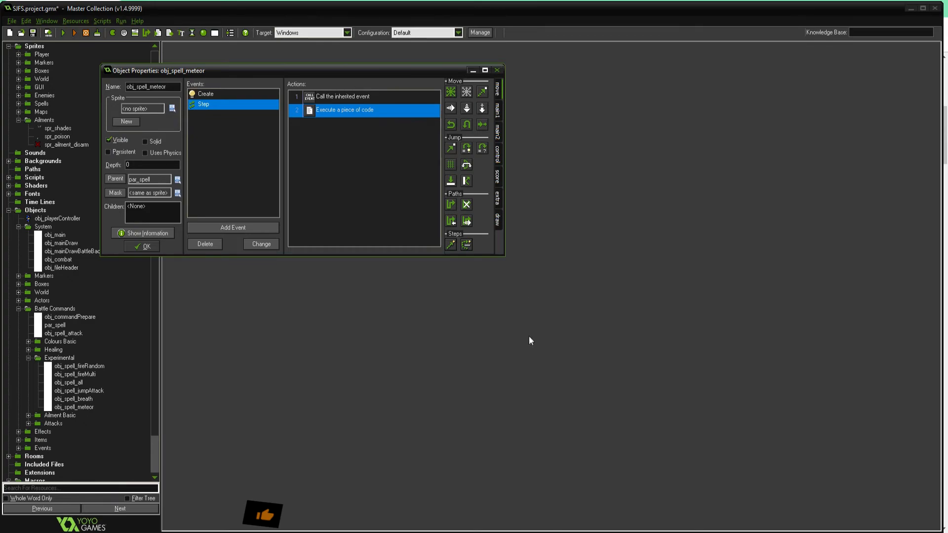
mouse_move(263, 347)
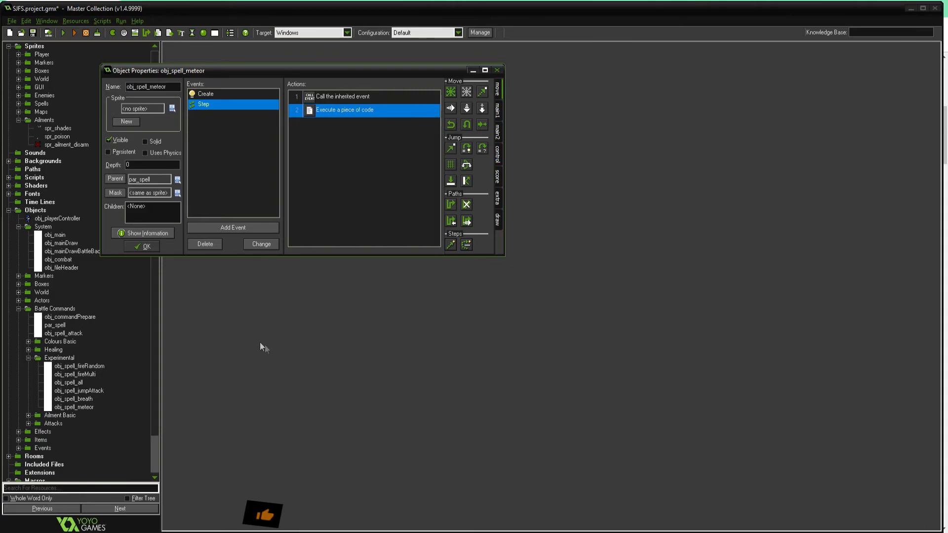
mouse_move(111, 368)
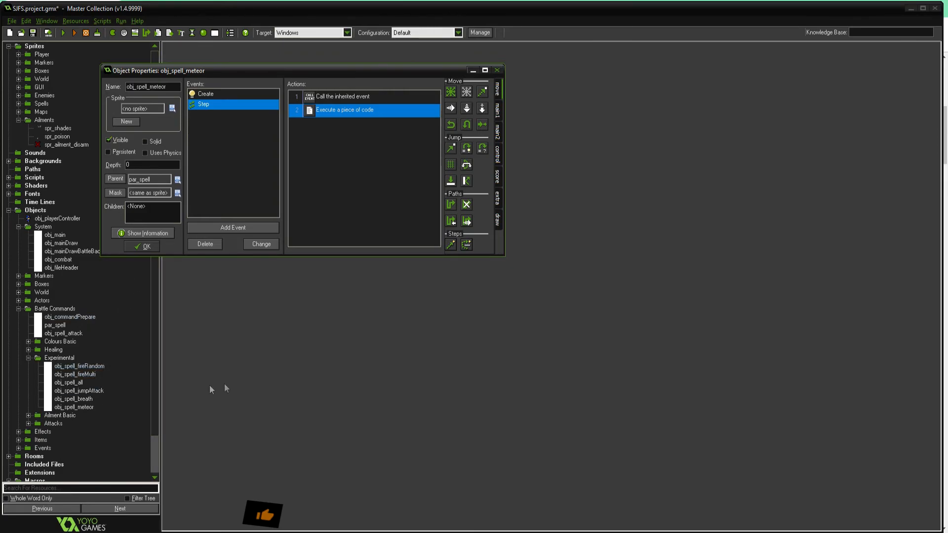
mouse_move(176, 319)
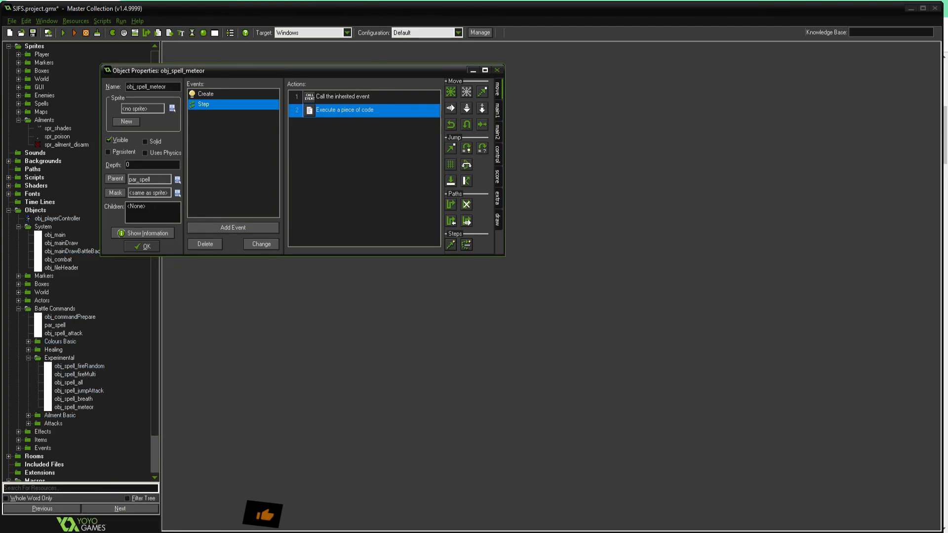
mouse_move(591, 349)
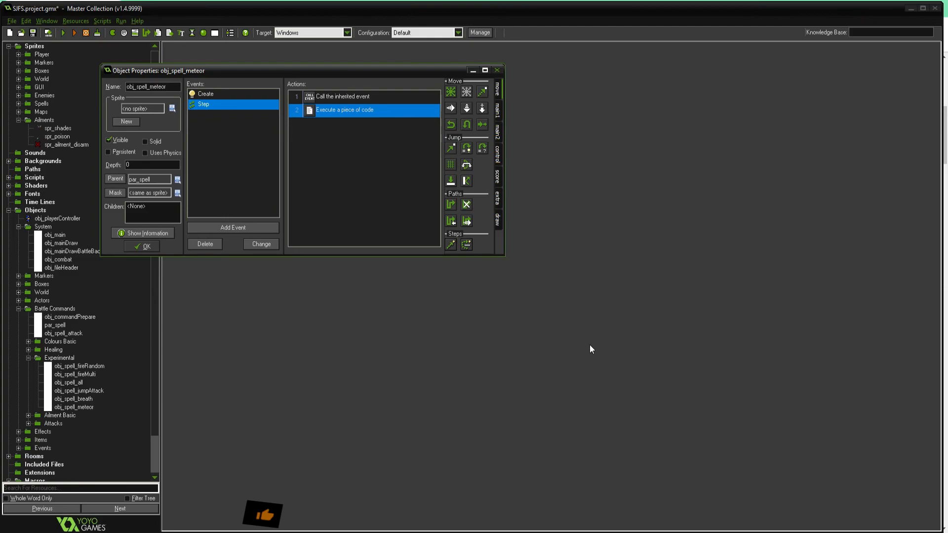
mouse_move(455, 333)
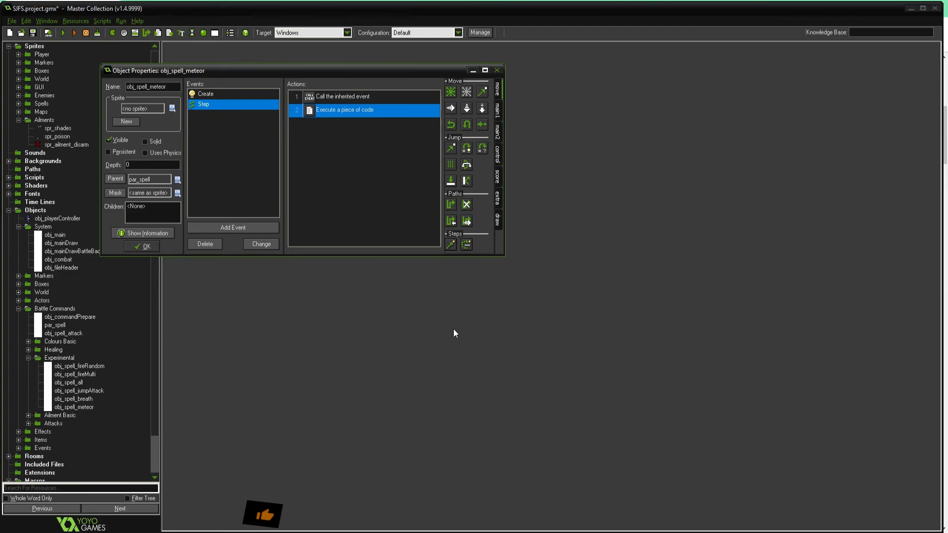
mouse_move(461, 20)
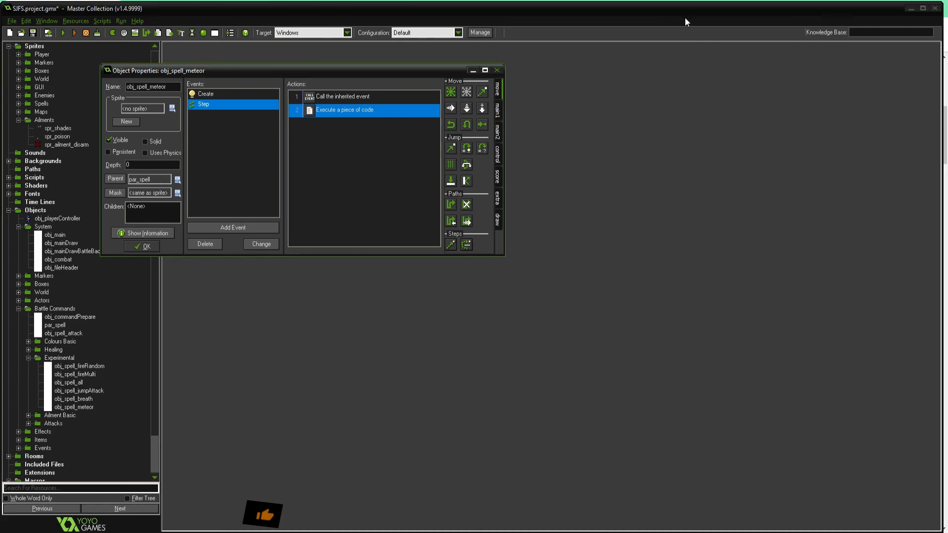
mouse_move(833, 239)
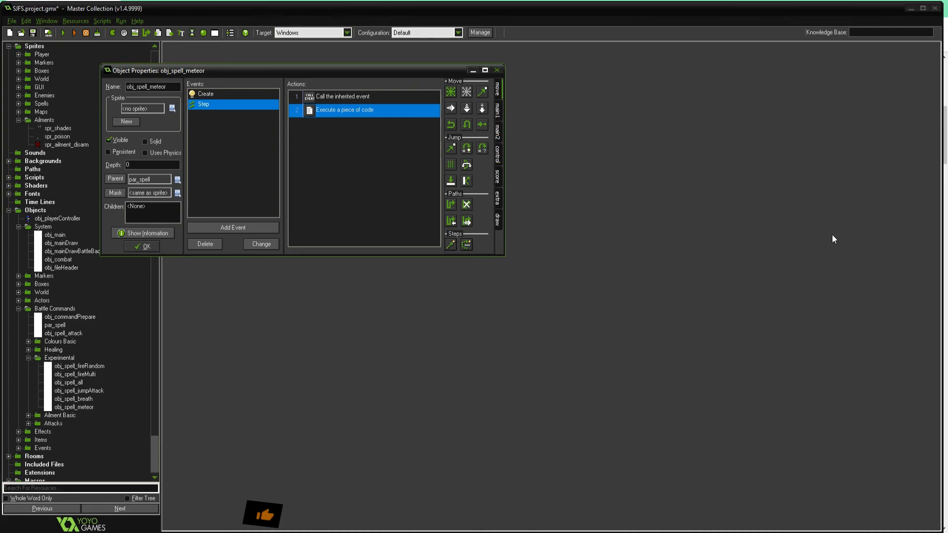
mouse_move(380, 399)
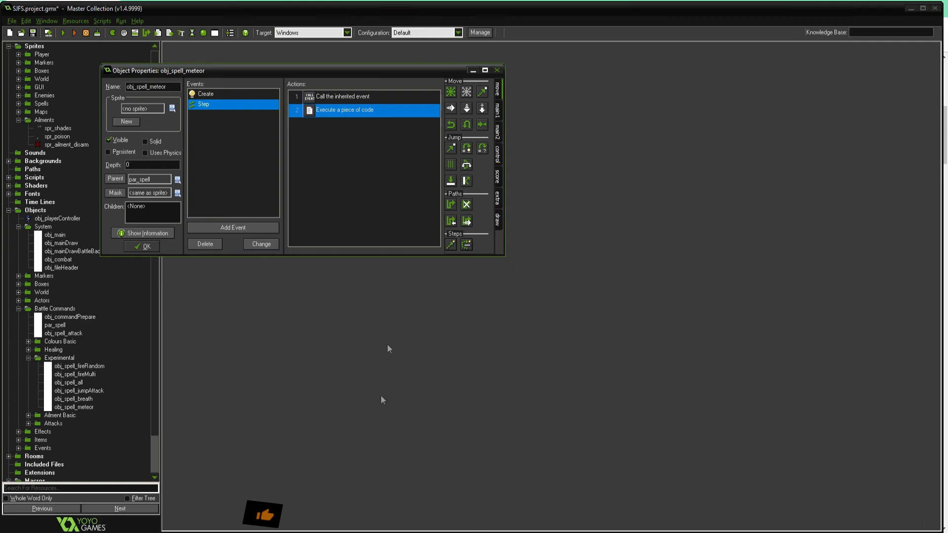
mouse_move(515, 331)
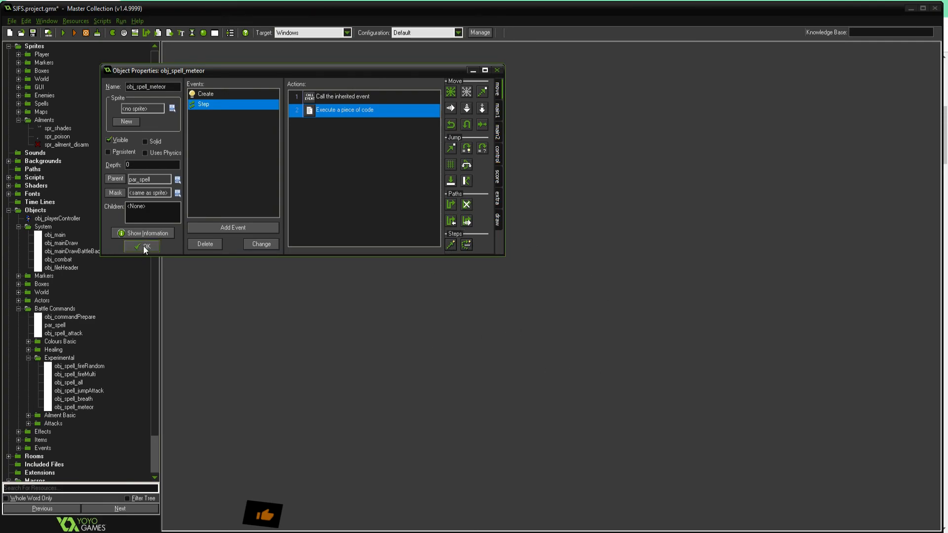
Confirm obj_spell_meteor's Object Properties with OK and save the whole project.
left_click(143, 247)
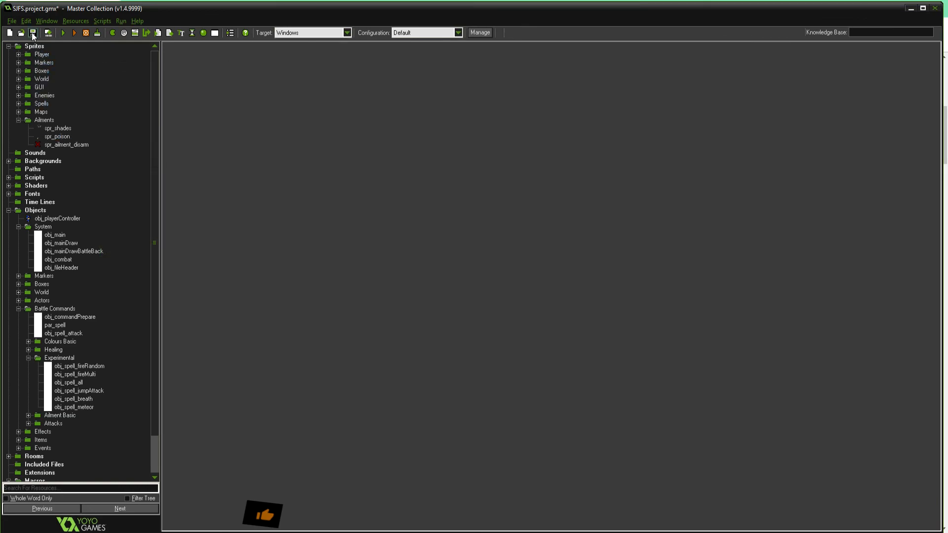
left_click(32, 33)
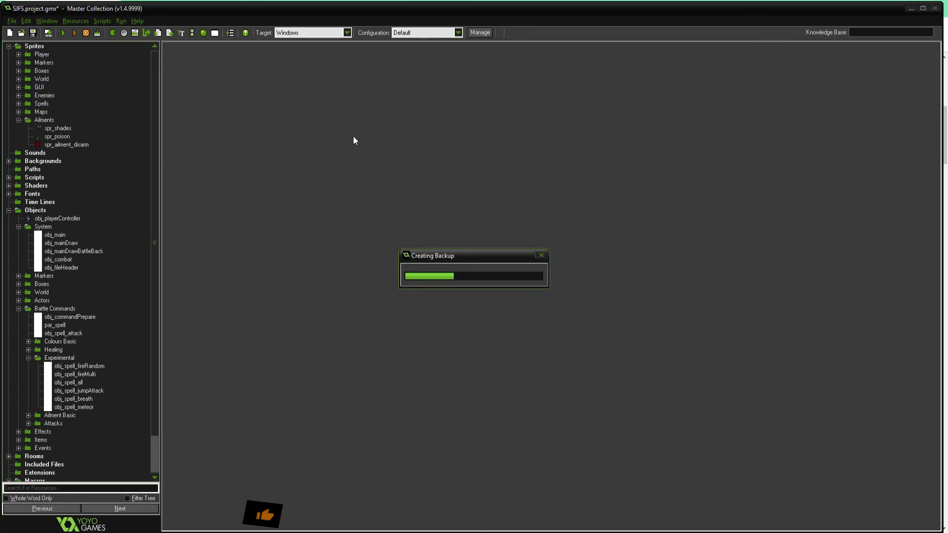